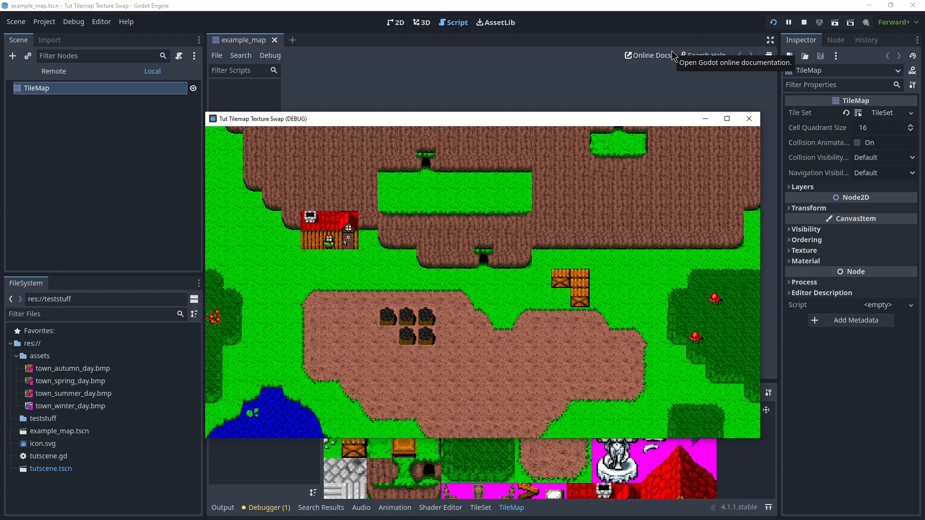
mouse_move(579, 156)
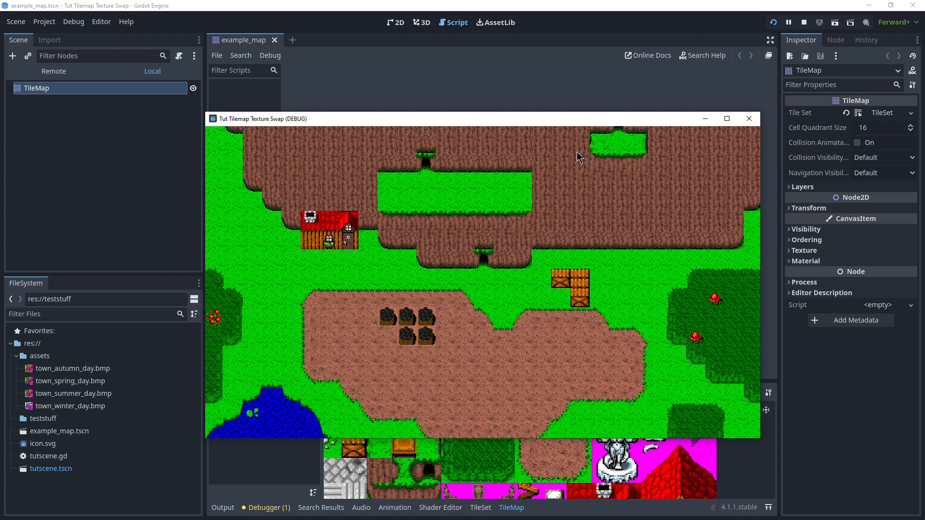
mouse_move(517, 211)
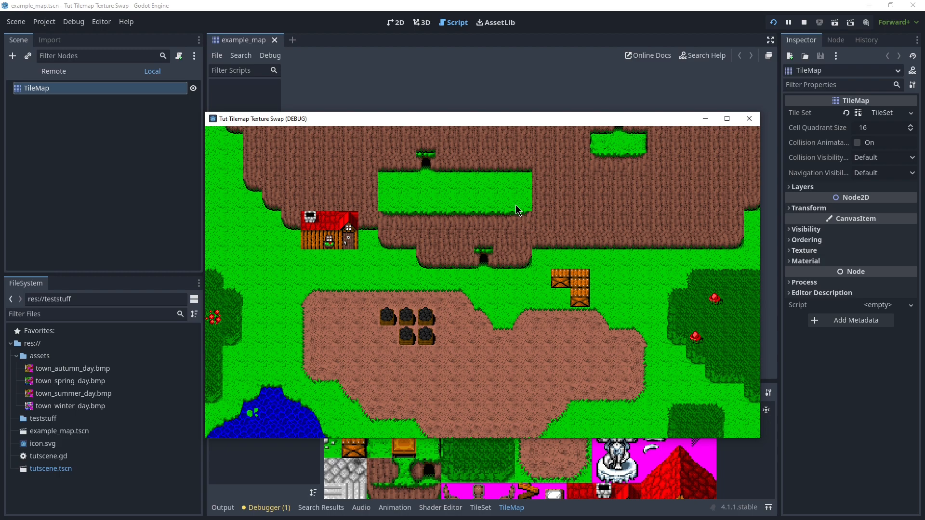
mouse_move(749, 118)
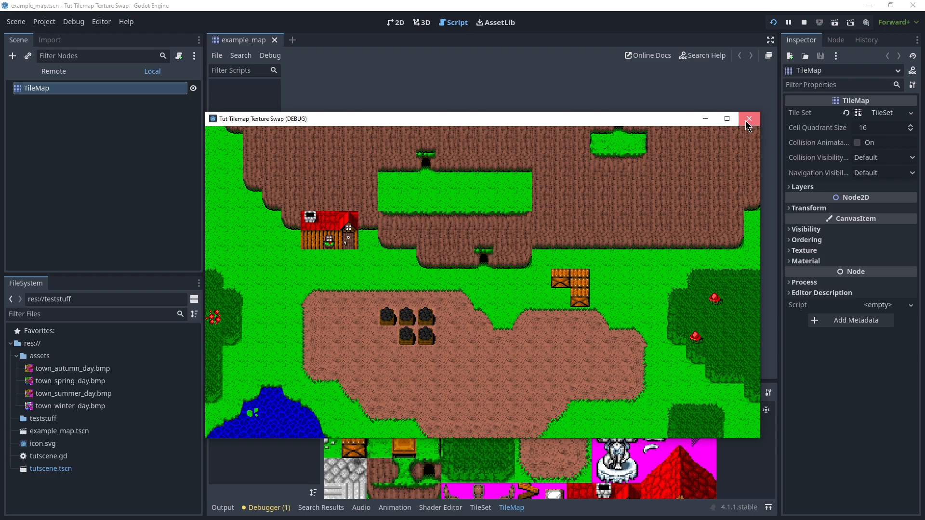
mouse_move(750, 128)
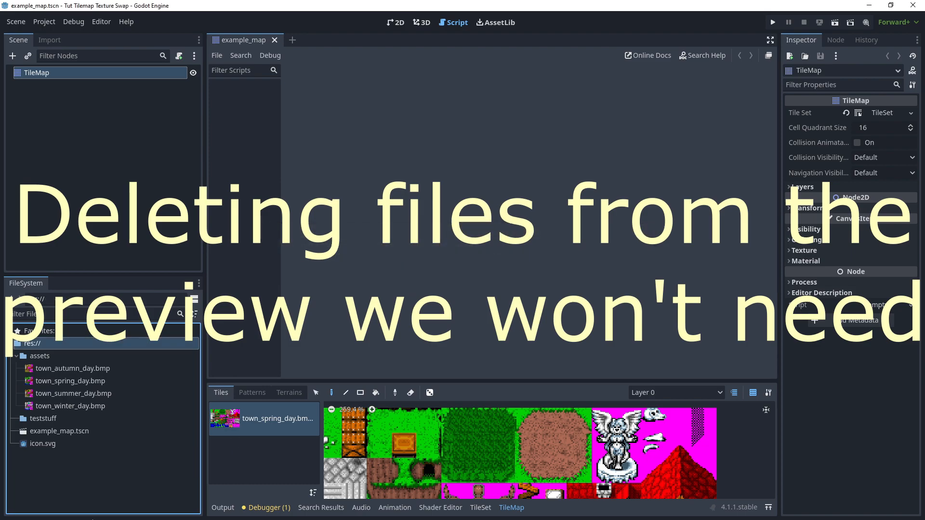
Step: Create a new scene with a Node2D root holding the TileMap, then return to the example map scene
left_click(327, 40)
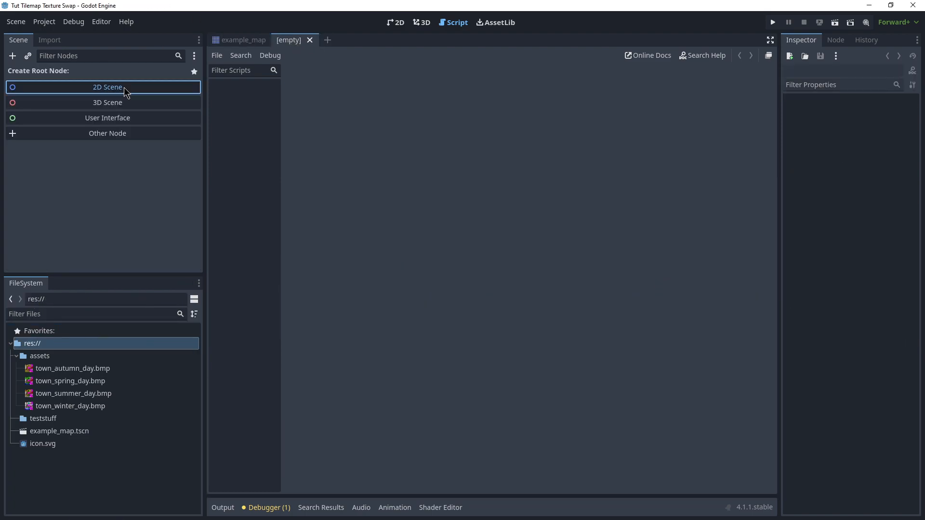
left_click(107, 87)
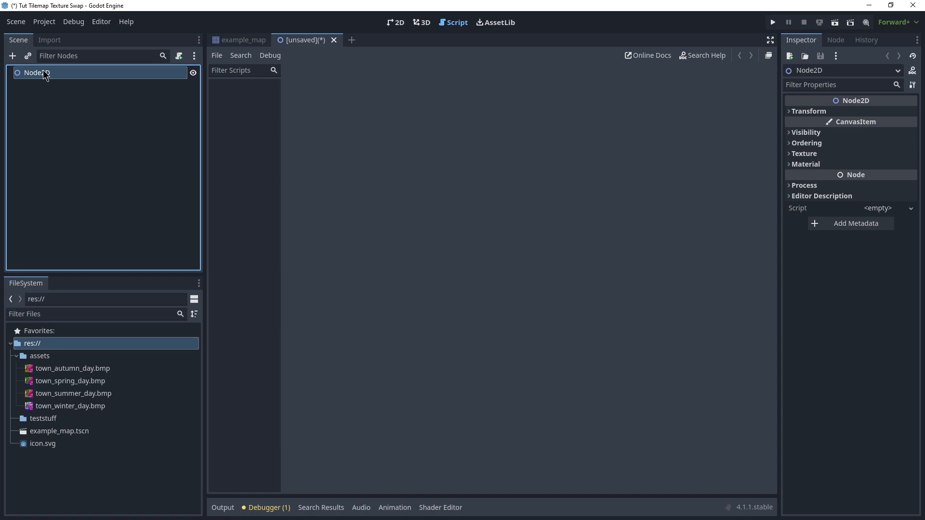
mouse_move(48, 439)
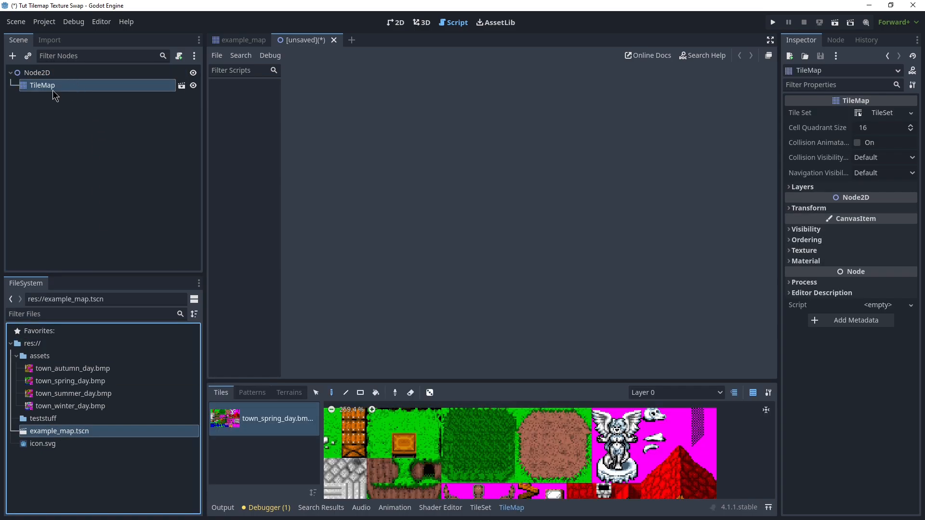
mouse_move(91, 98)
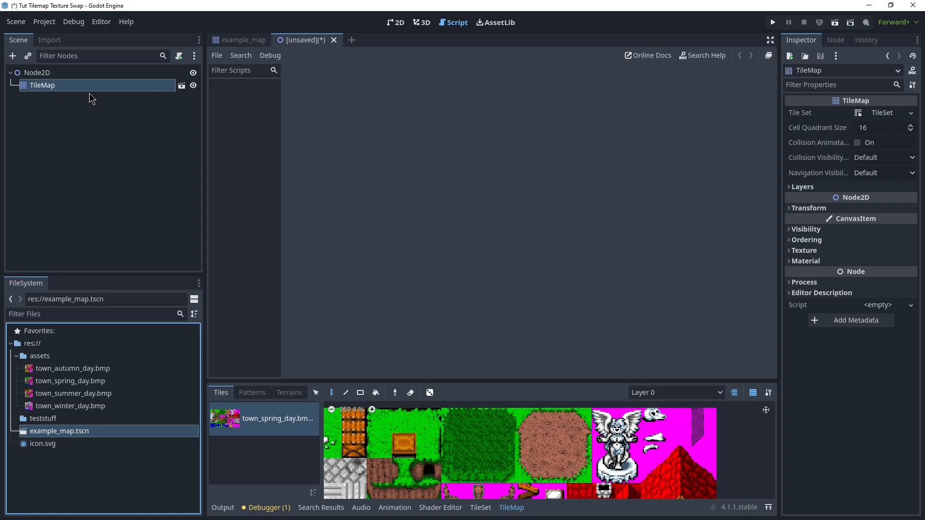
left_click(243, 39)
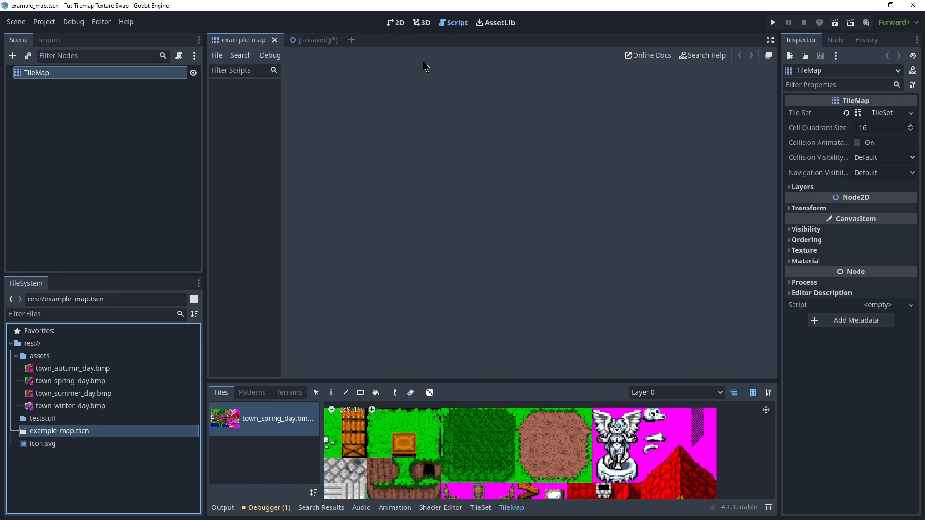
Step: Switch to the 2D workspace and enlarge the tile palette panel beneath the example map
left_click(395, 22)
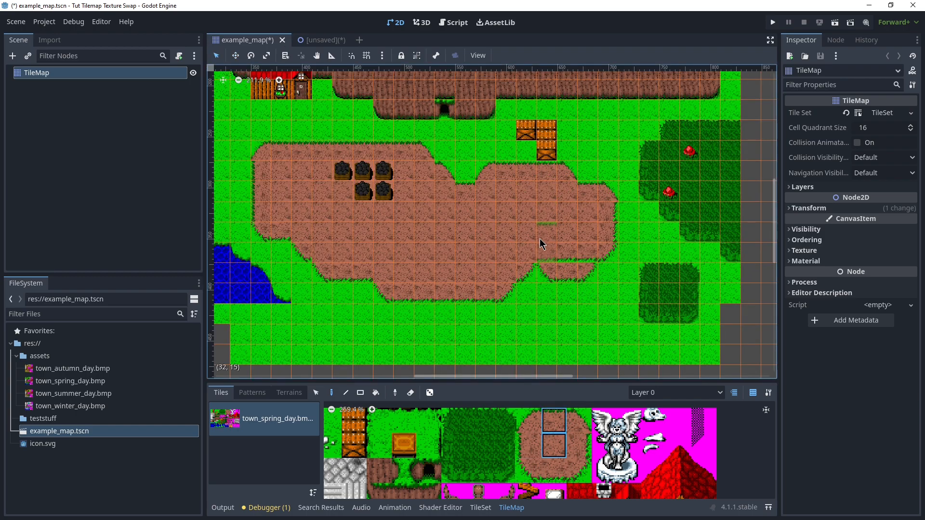
left_click(553, 444)
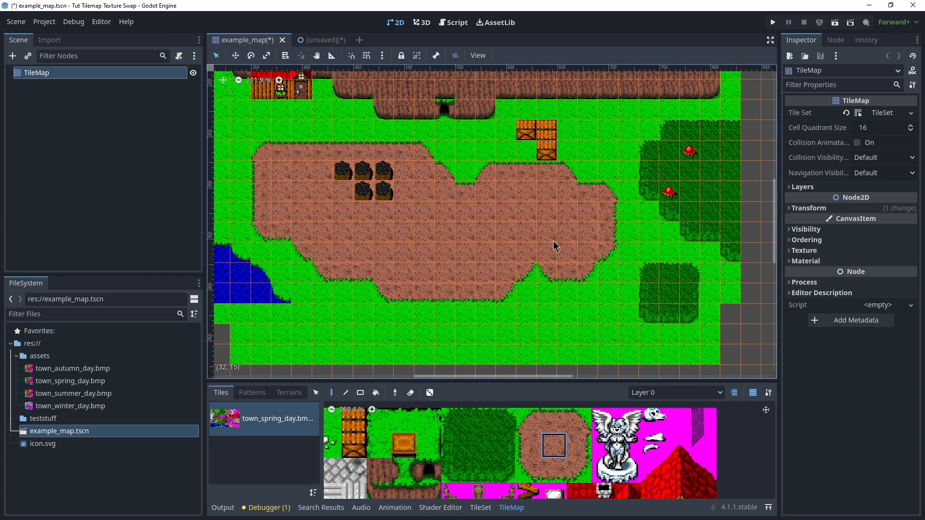
mouse_move(461, 241)
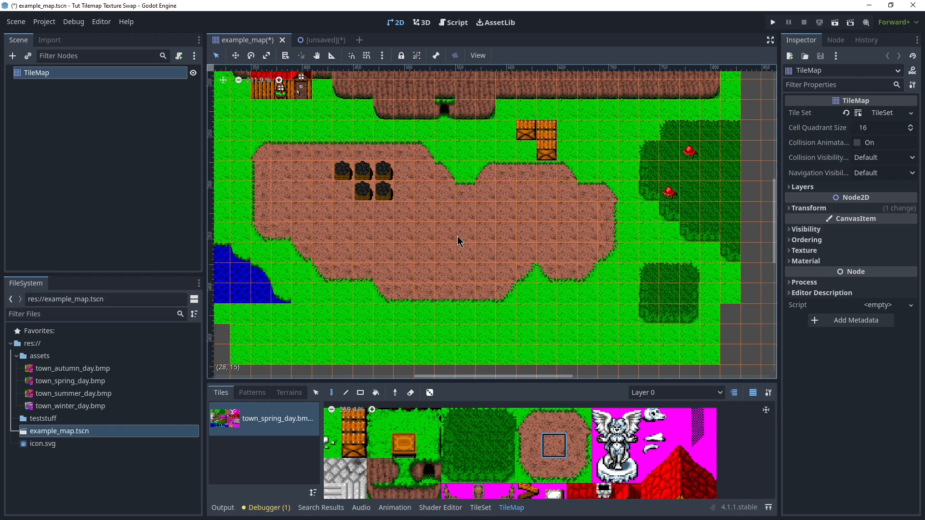
mouse_move(487, 308)
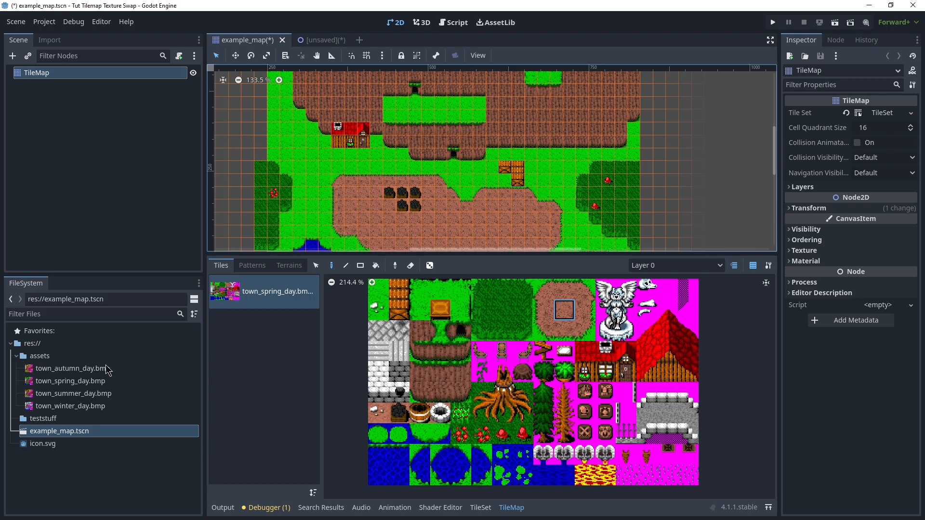
Step: Preview town_autumn_day.bmp, town_spring_day.bmp and town_summer_day.bmp in the Inspector
left_click(71, 368)
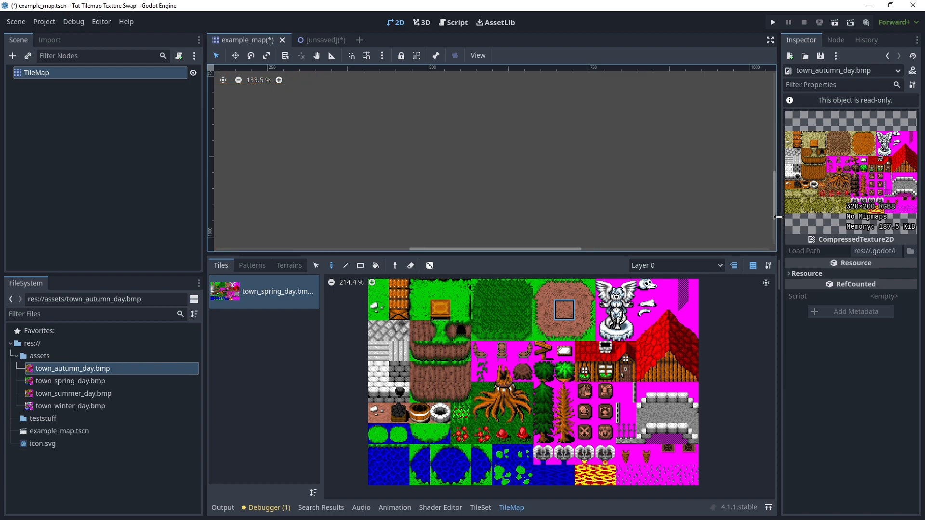
scroll("down", 3)
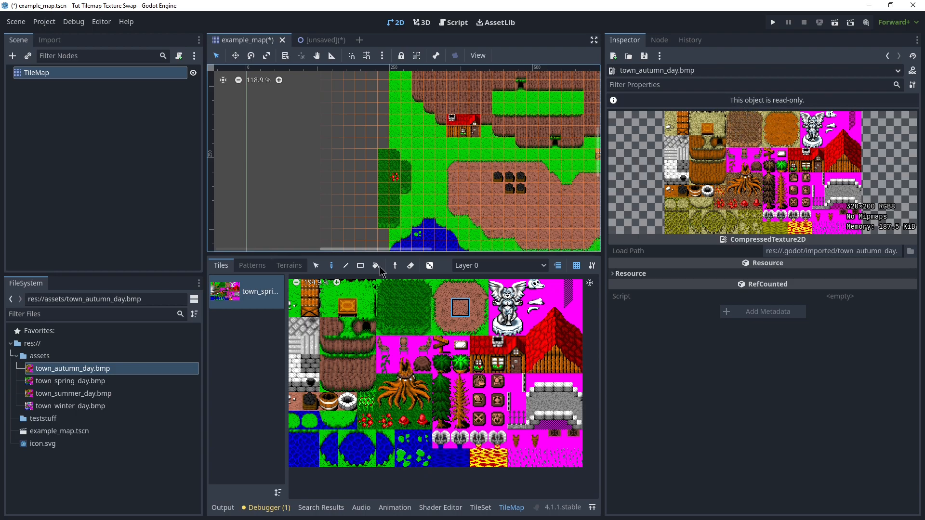
left_click(72, 381)
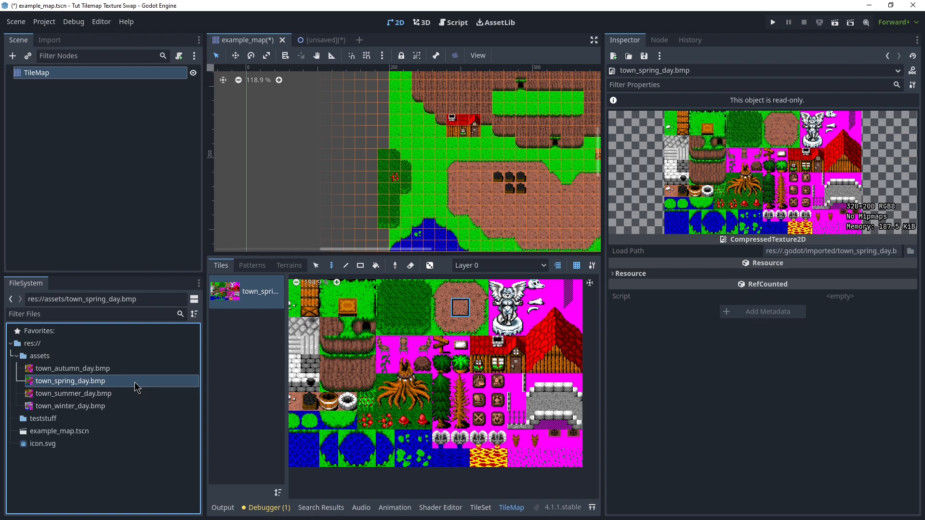
mouse_move(241, 367)
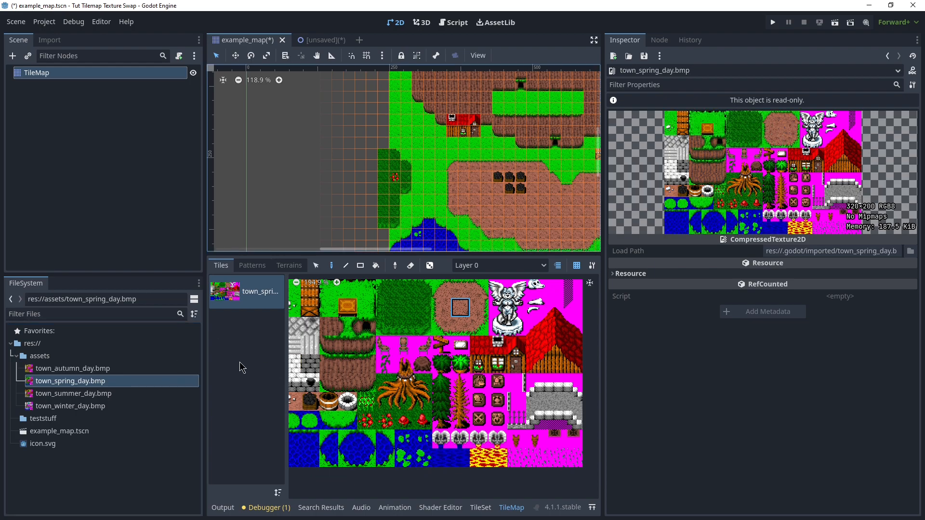
left_click(73, 393)
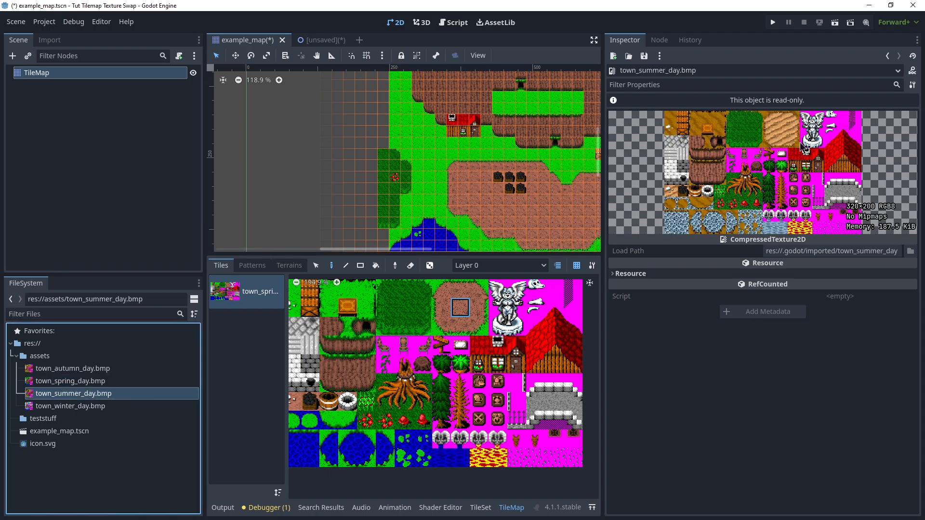
mouse_move(771, 157)
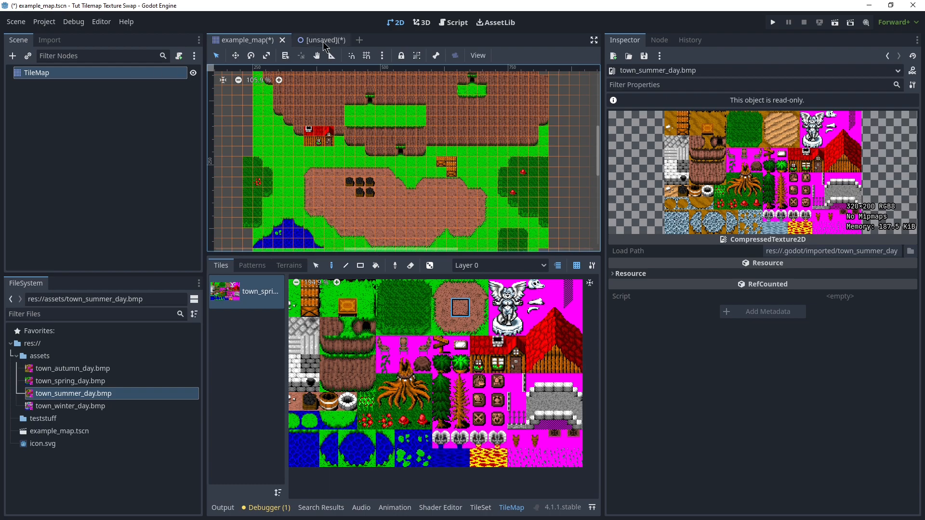
Step: Add a Camera2D with zoom 2 to the unsaved scene and position it over the map centre
left_click(319, 39)
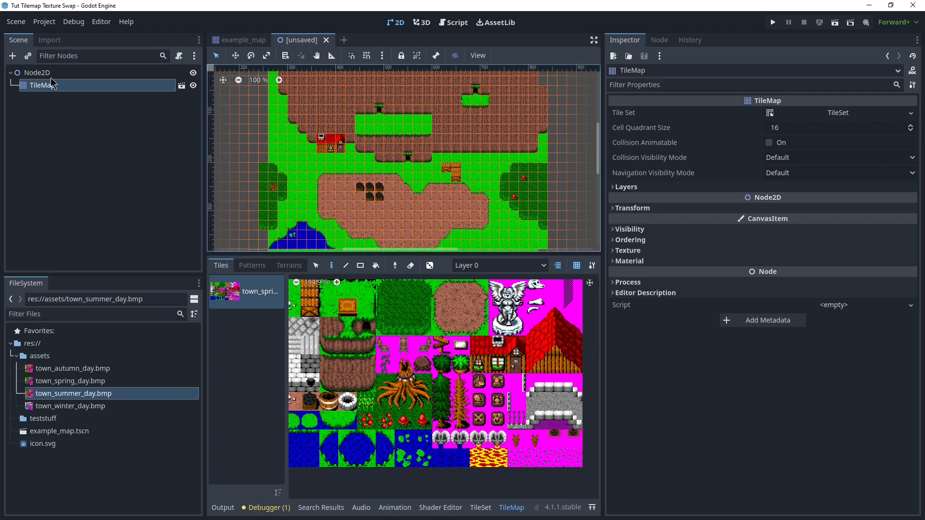
left_click(13, 56)
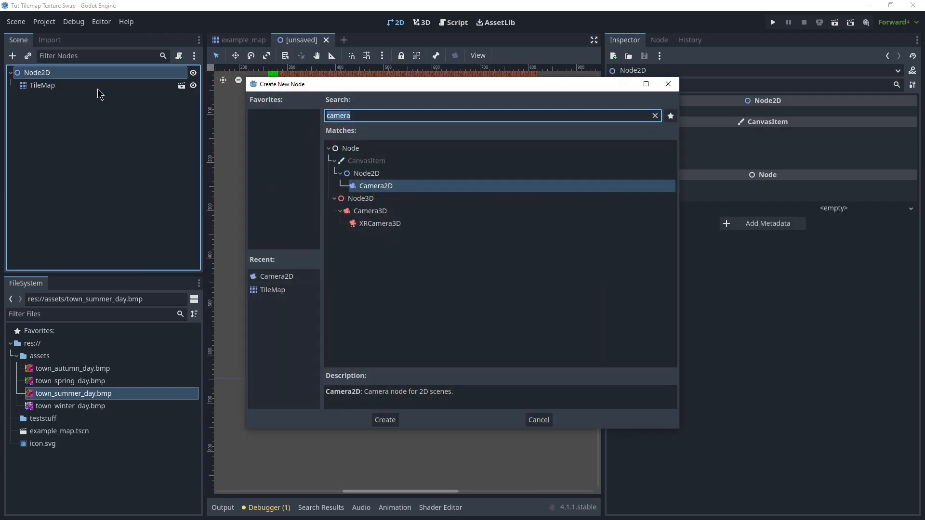
left_click(384, 419)
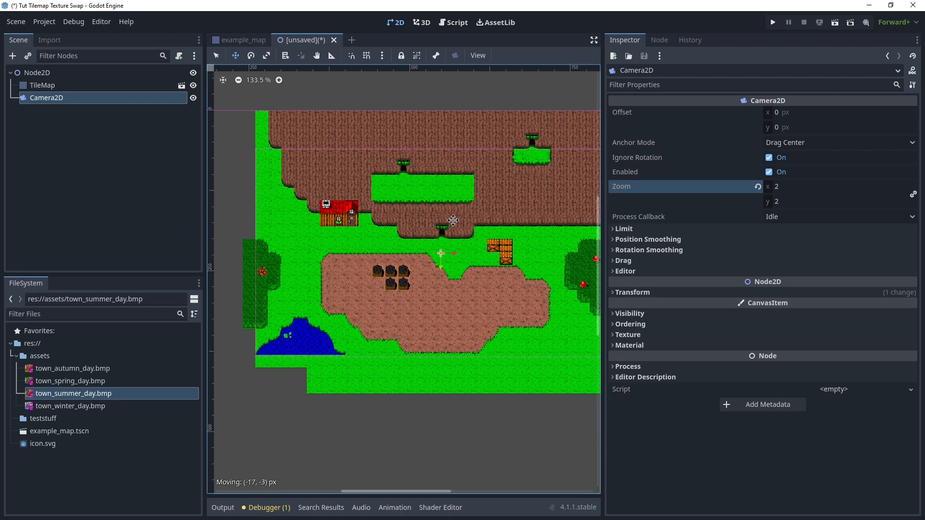
scroll("down", 3)
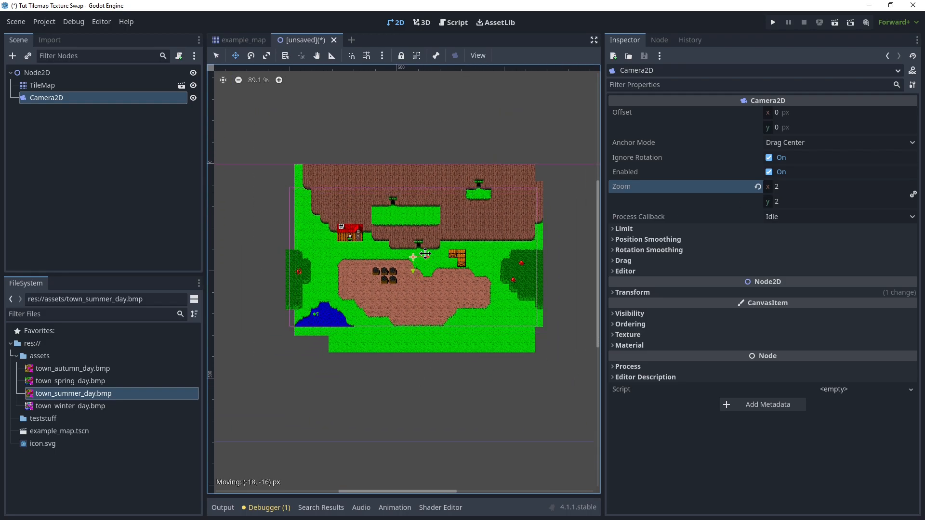
left_click_drag(425, 253, 434, 252)
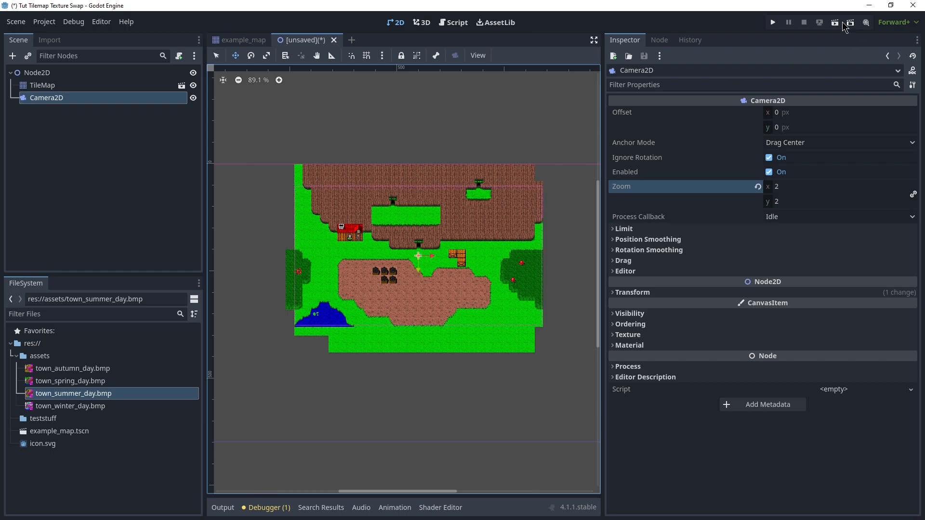
left_click(772, 23)
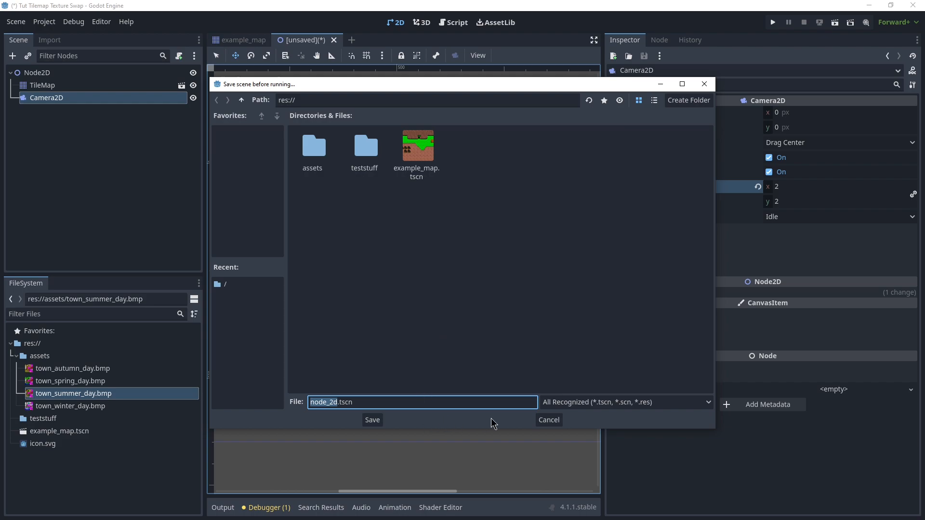
left_click(548, 419)
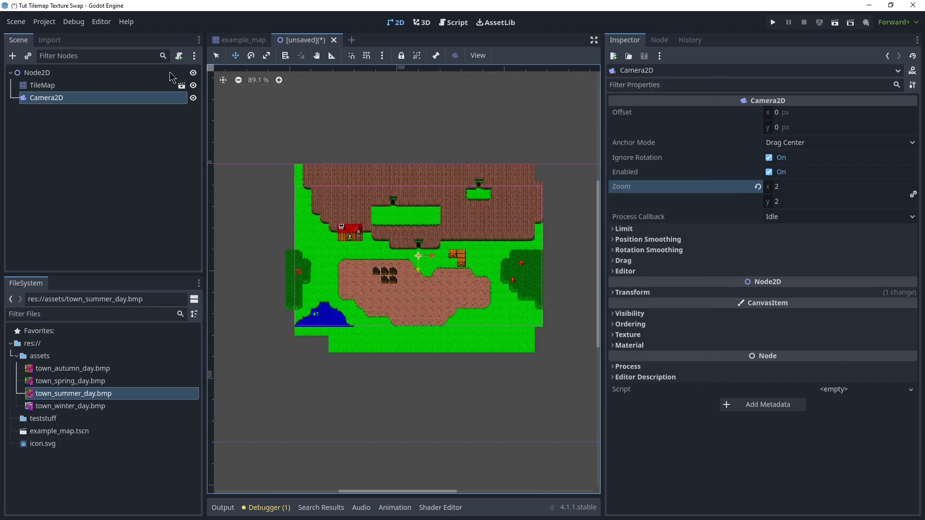
double_click(38, 72)
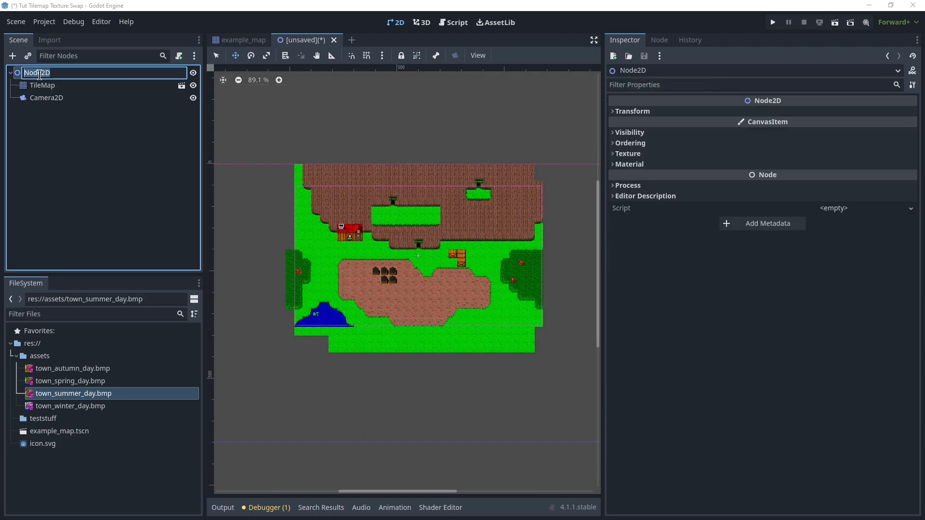
type("tutscene")
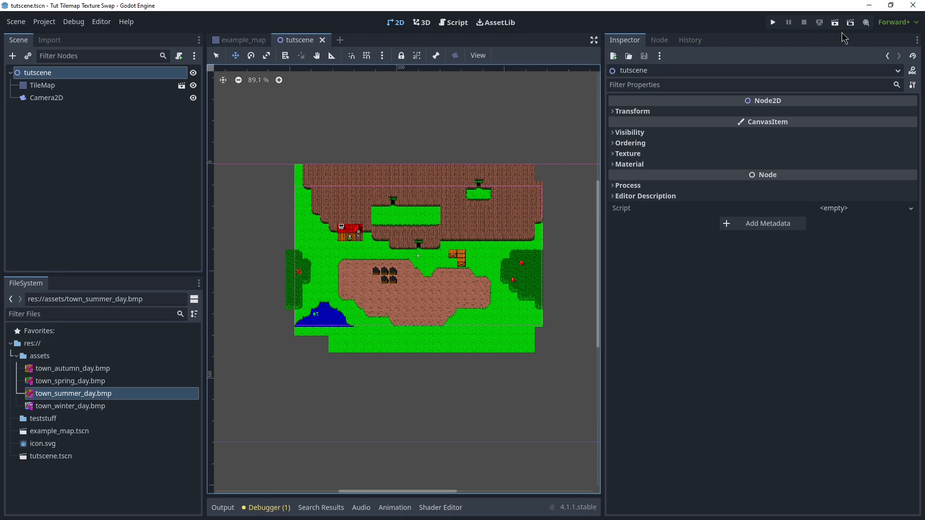
left_click(772, 22)
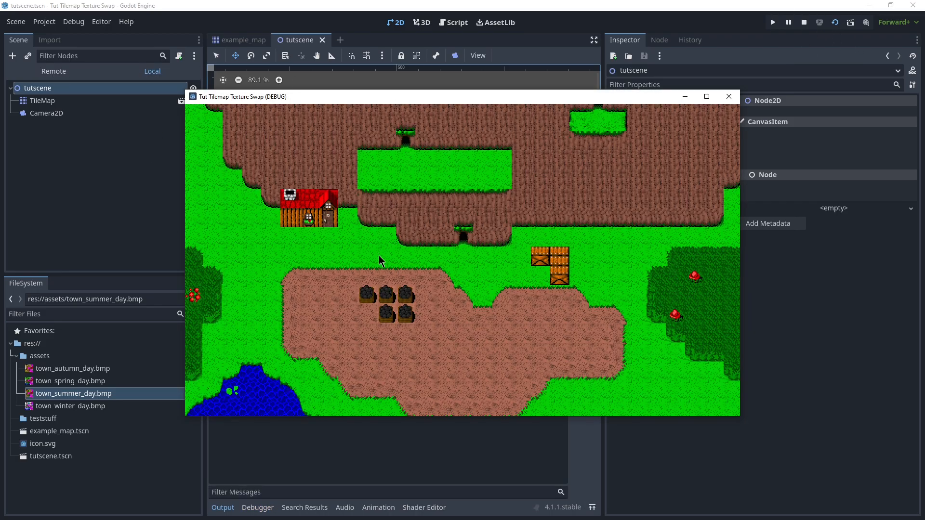
mouse_move(564, 338)
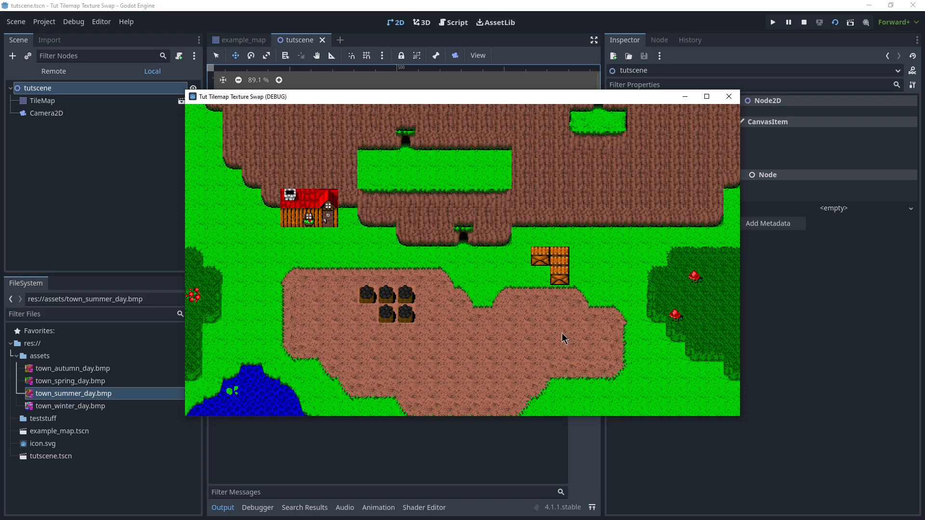
mouse_move(585, 146)
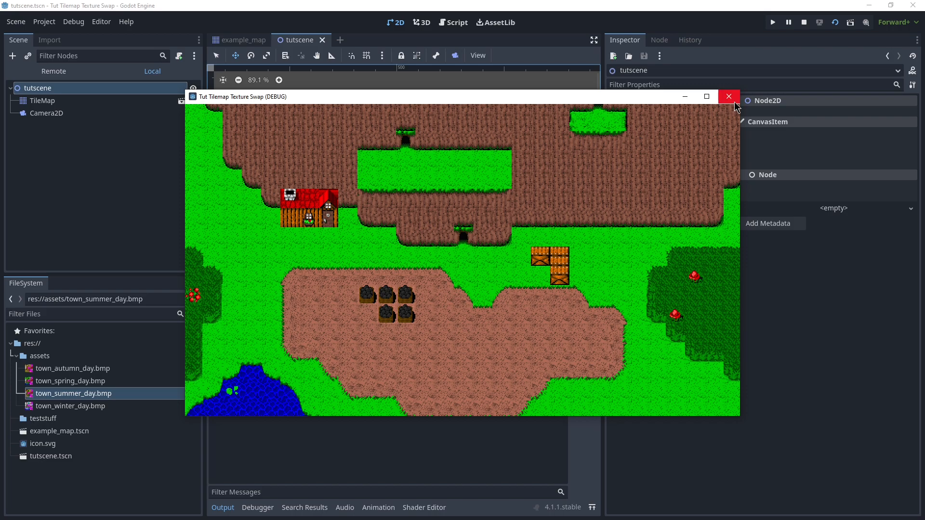
left_click(728, 96)
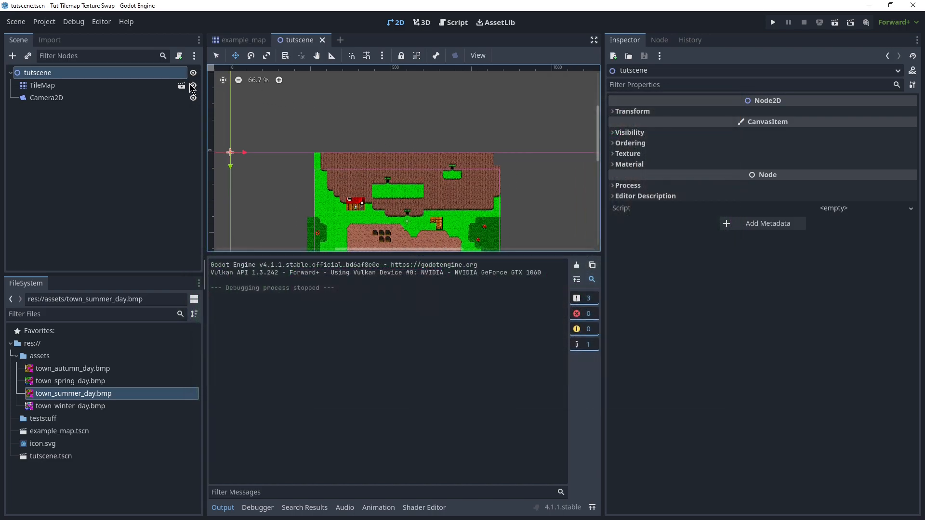
Step: Attach a new tutscene.gd script to the root node and begin a const SEASON_TEXTURES array
right_click(37, 72)
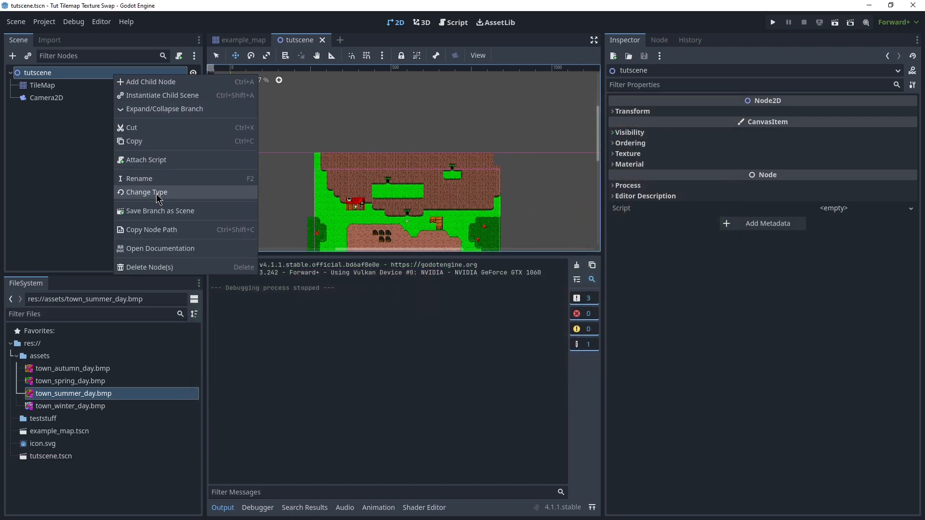
left_click(147, 159)
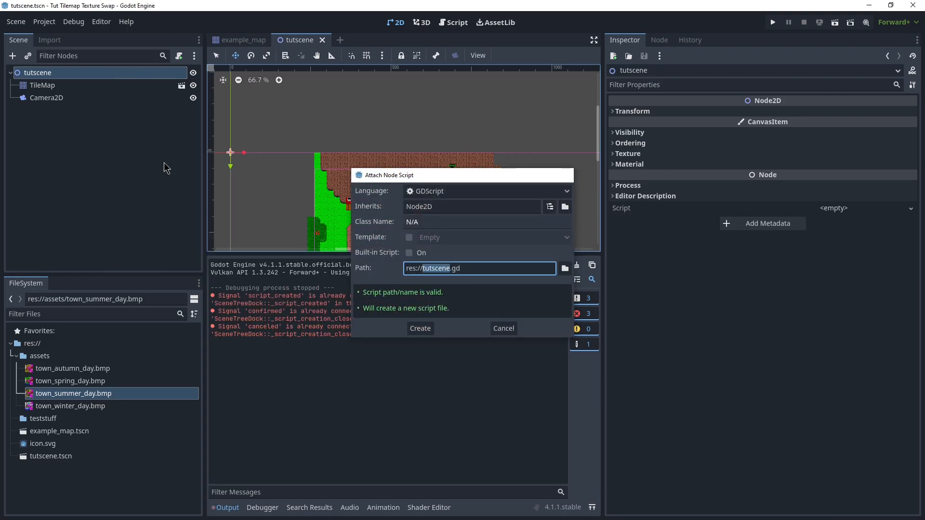
left_click(419, 328)
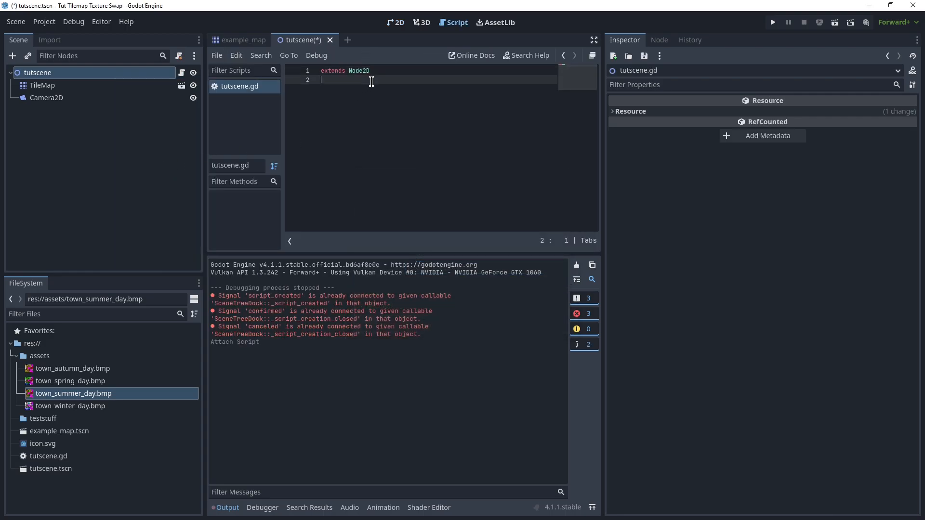
key("enter")
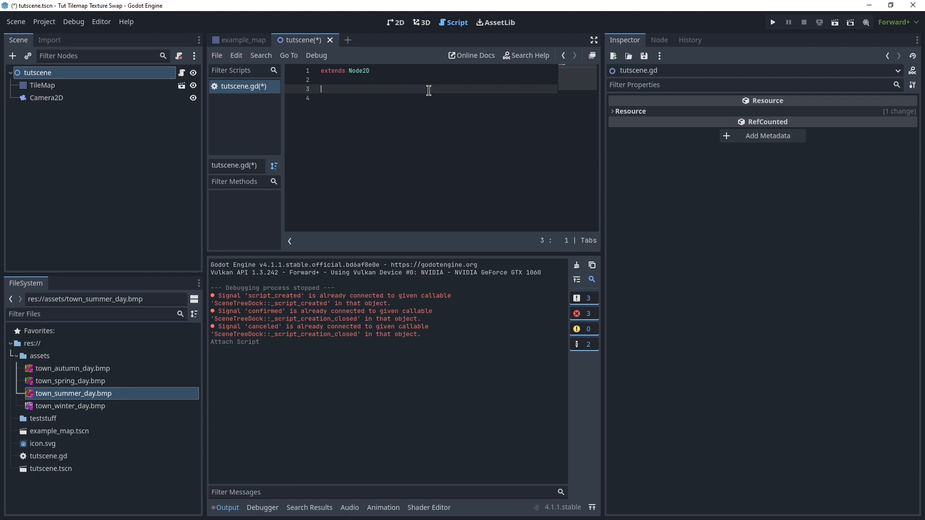
type("const")
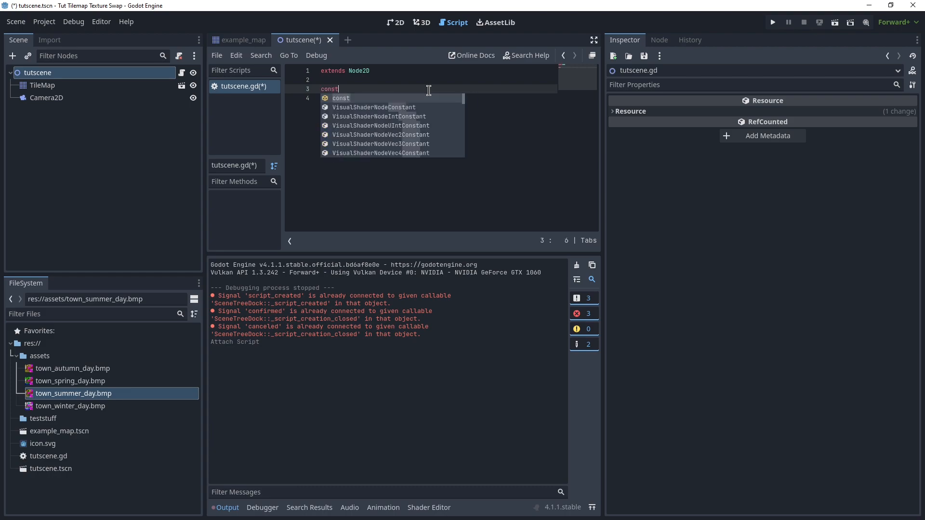
type("SEASON")
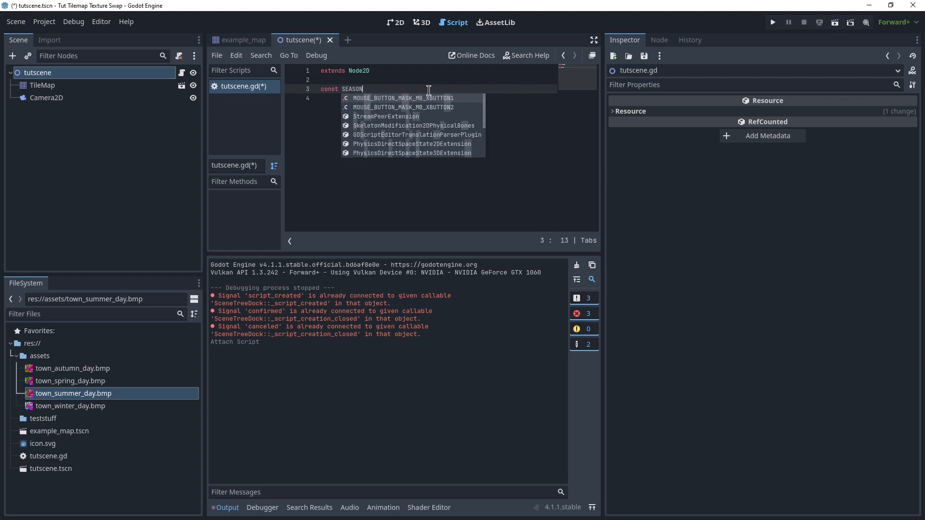
type("_TEXTURES =")
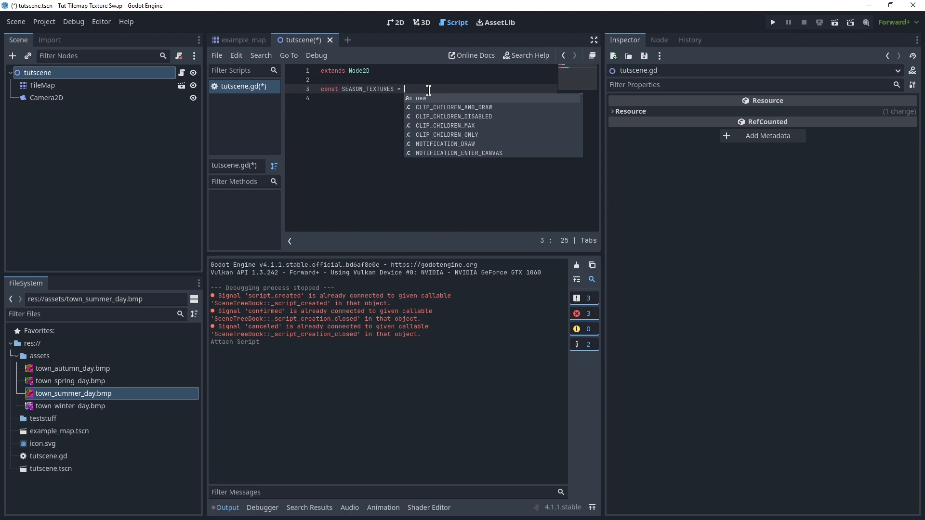
type("[")
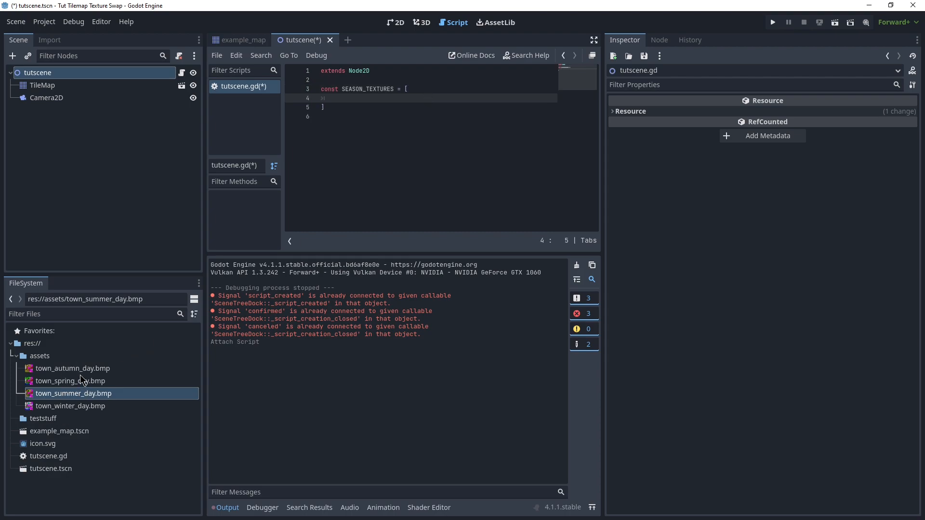
Step: Fill the array with the autumn, spring, summer and winter town bmp paths copied from FileSystem
right_click(72, 368)
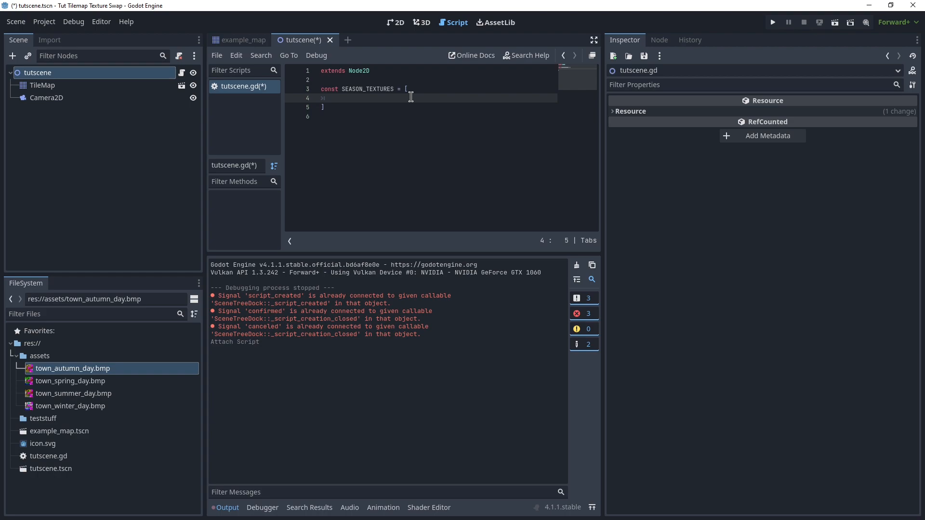
type("\"res://assets/town_autumn_day.bmp\",")
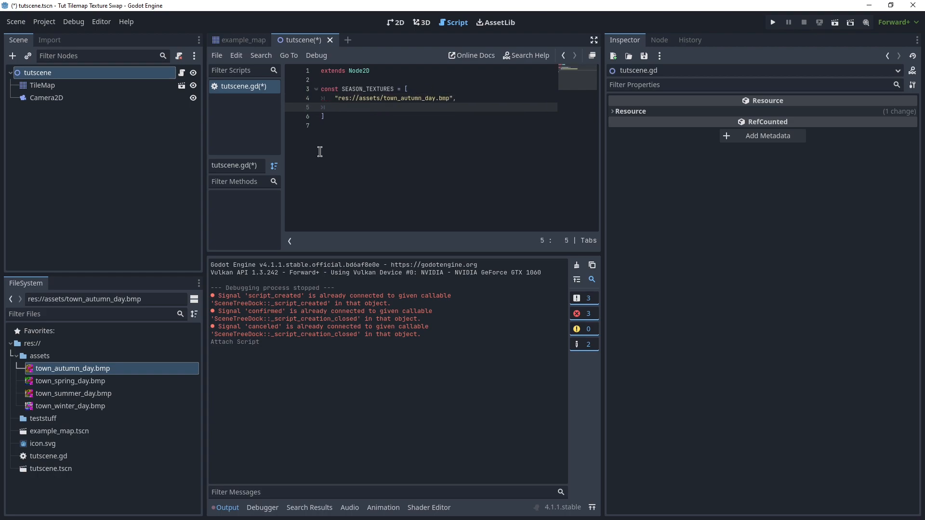
right_click(70, 381)
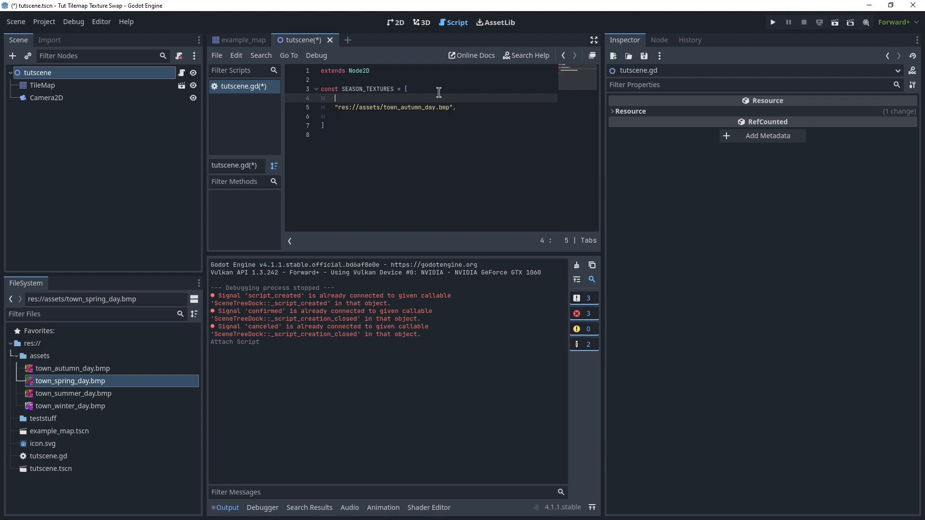
type("\"res://assets/town_spring_day.bmp\",")
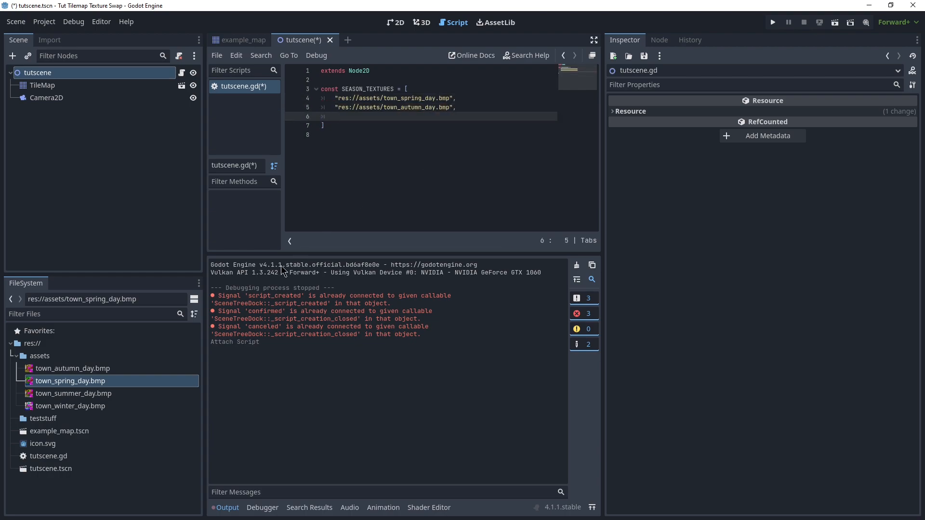
right_click(73, 393)
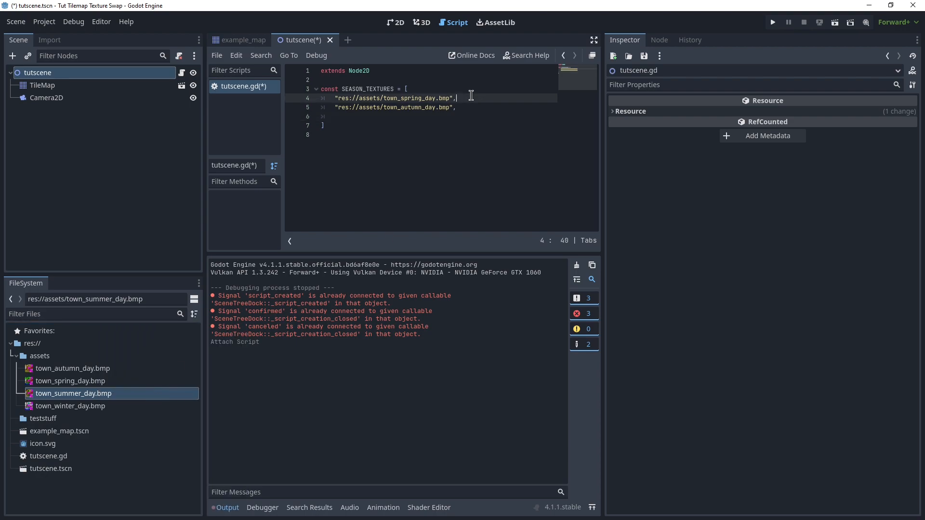
type("\"res://assets/town_summer_day.bmp\",")
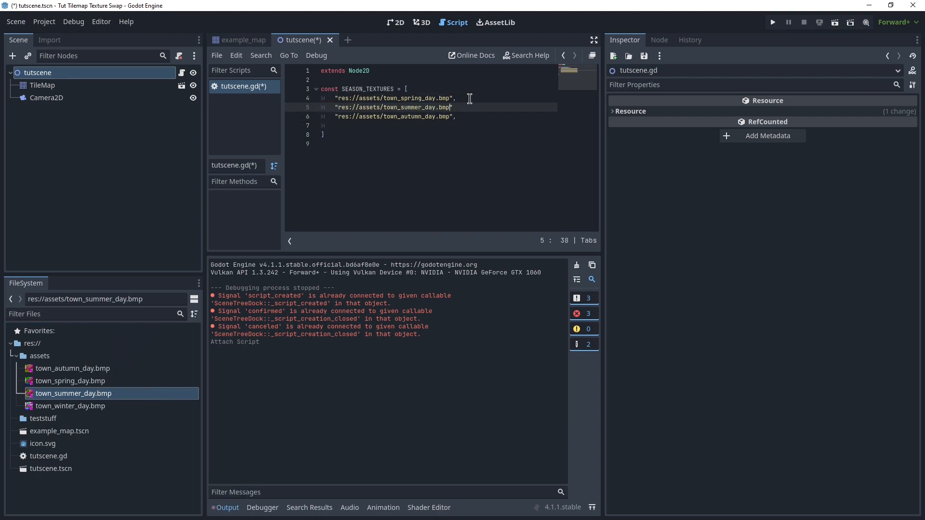
type(",")
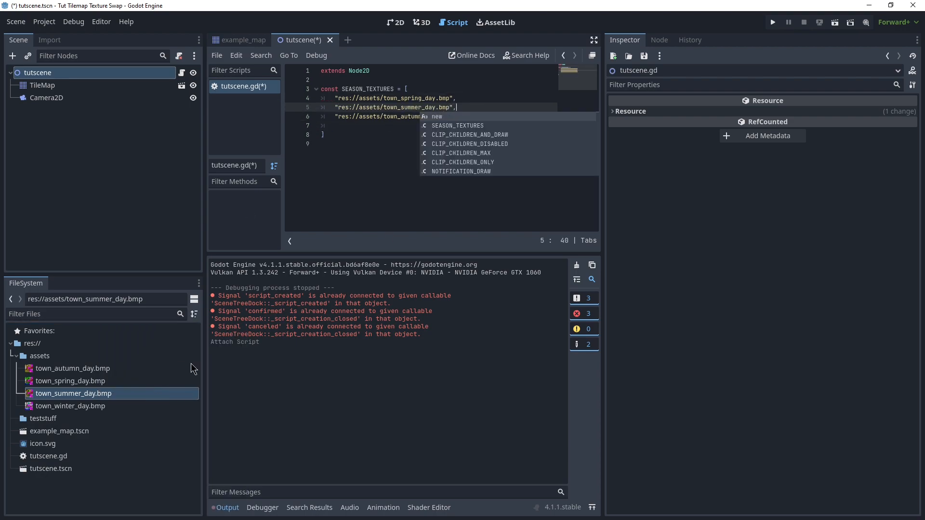
right_click(70, 405)
type("\"")
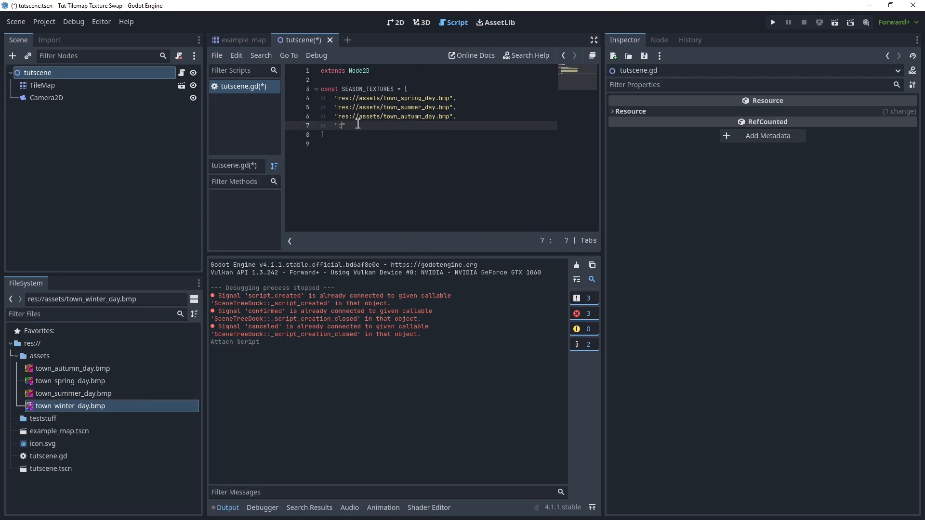
type("res://assets/town_winter_day.bmp")
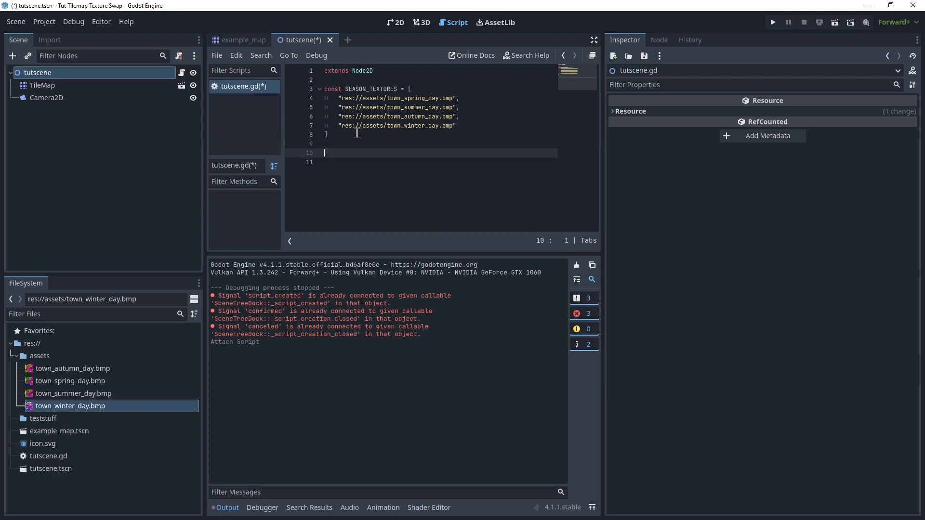
Step: Declare var season = 0 below the SEASON_TEXTURES constant
type("var")
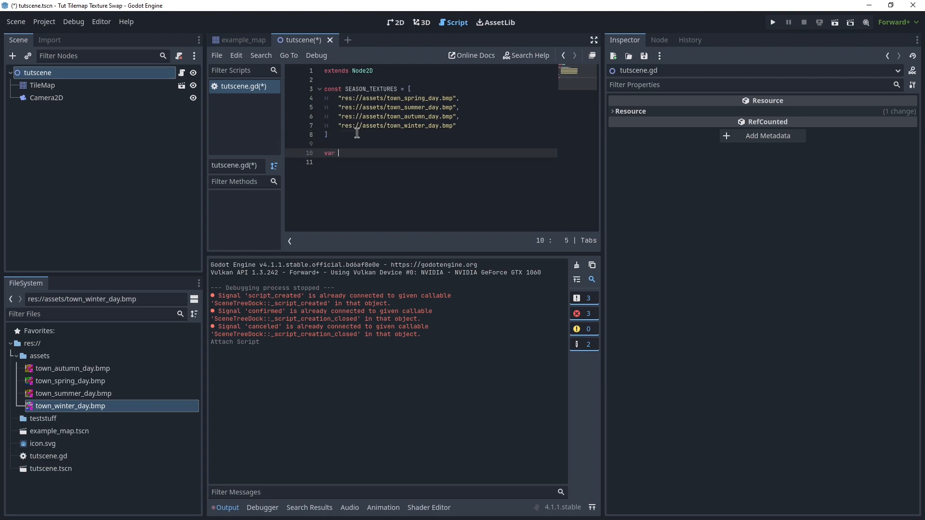
type("sa")
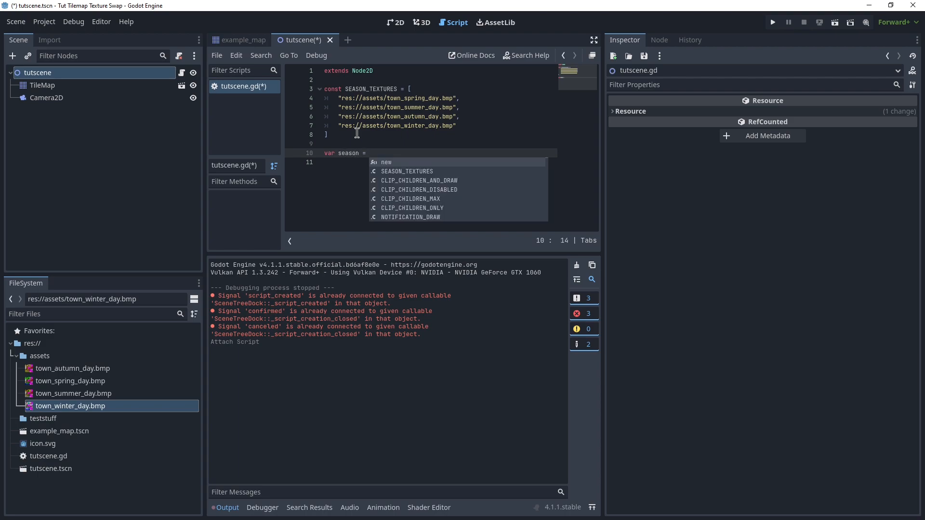
type("0")
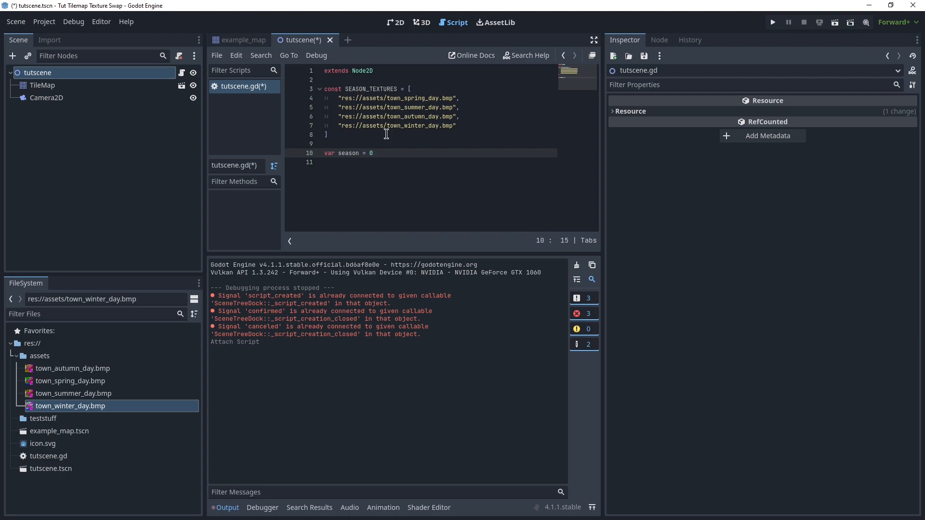
key("enter")
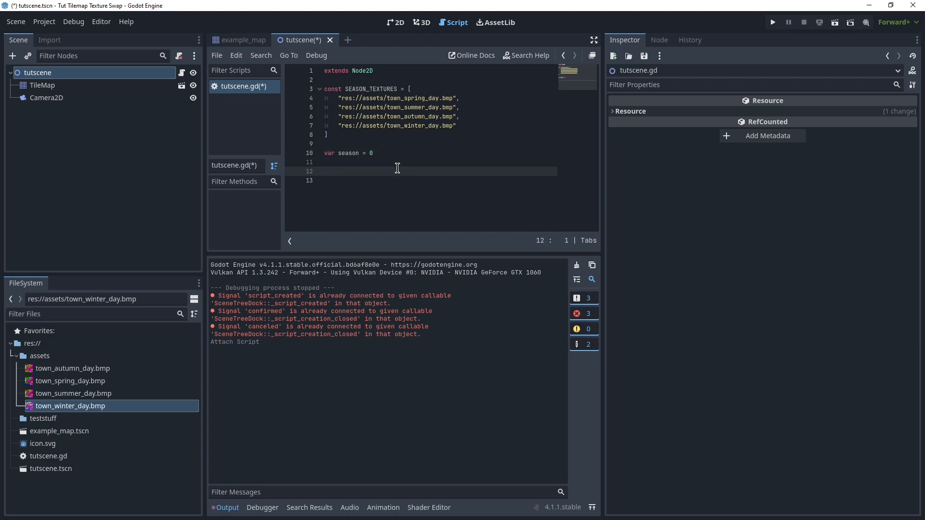
Step: Define _process(delta) with an if Input.is_action_just_pressed("ui_accept") branch
type("func _p")
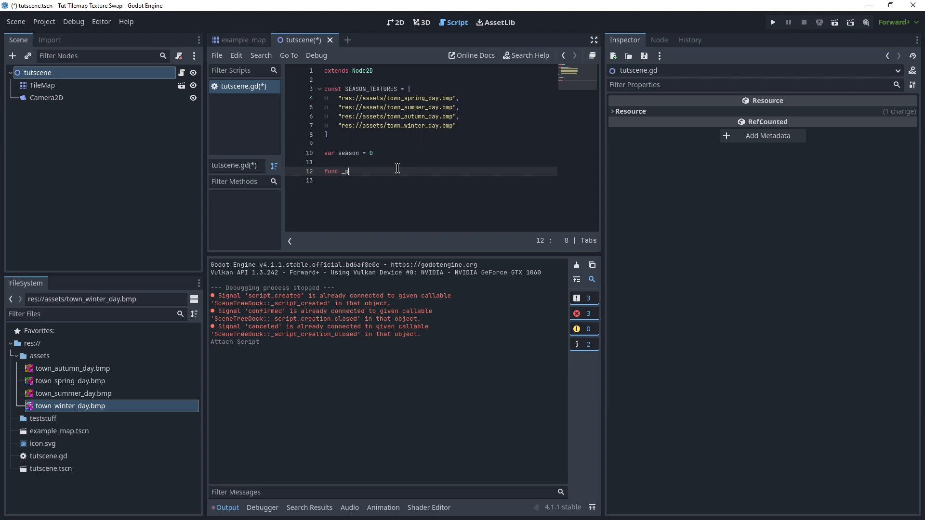
type("rocess(delta):")
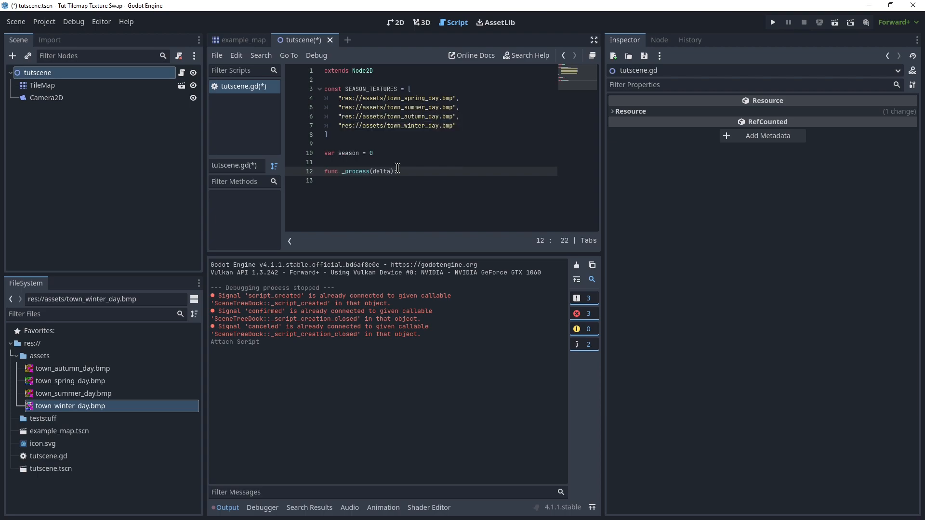
key("enter")
type("if Input.is_acti")
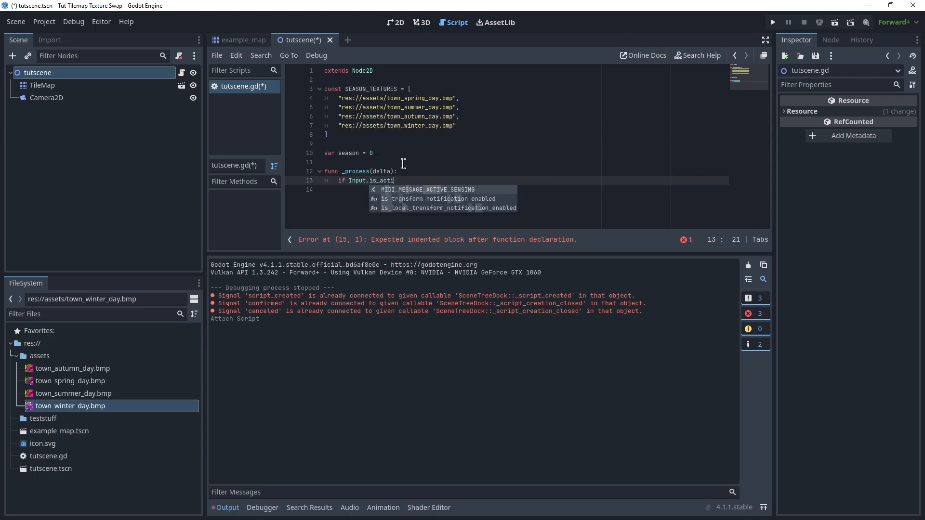
type("on_just_pressed(\"")
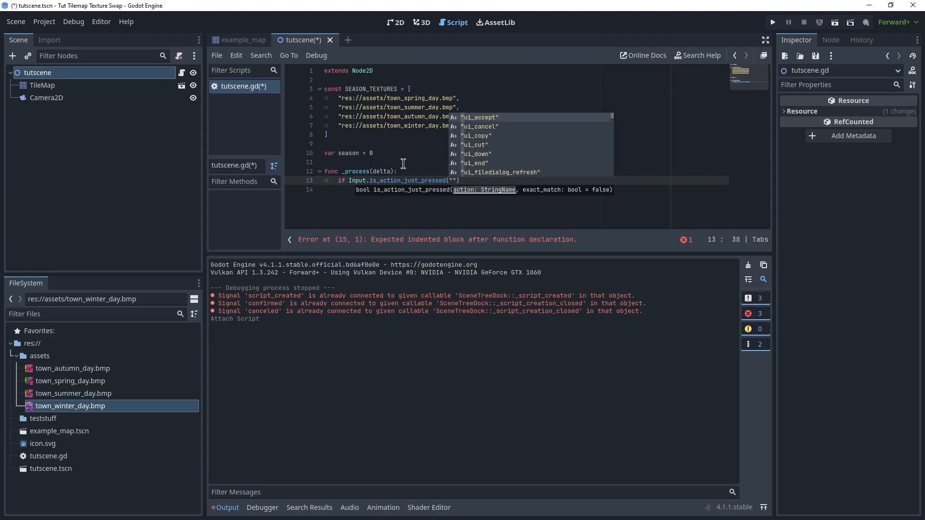
left_click(480, 116)
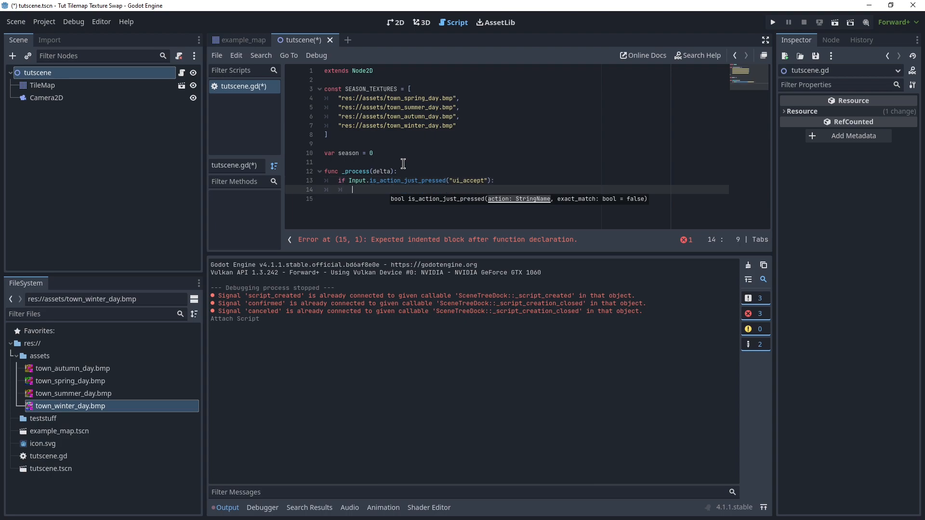
Step: Inside the branch, write season = (season + 1) to advance the season
type("seawson = season + 1")
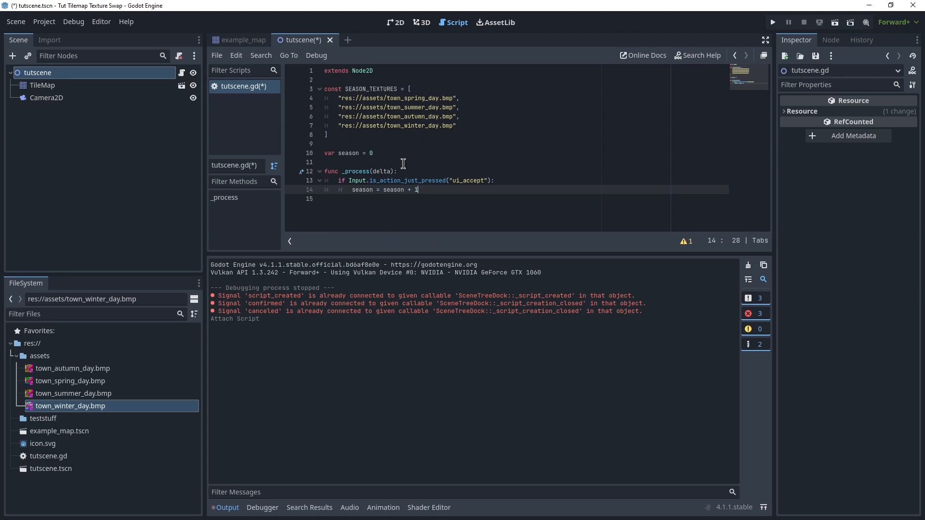
type(")")
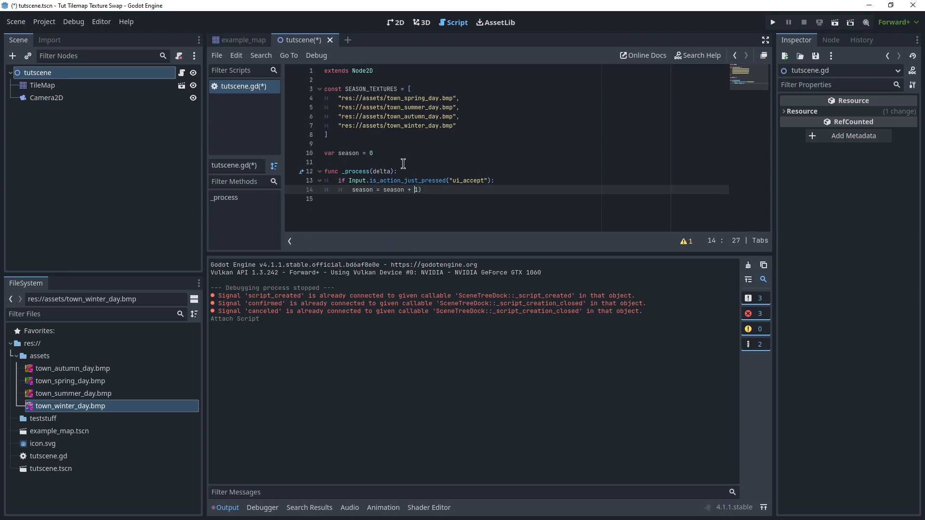
type("(")
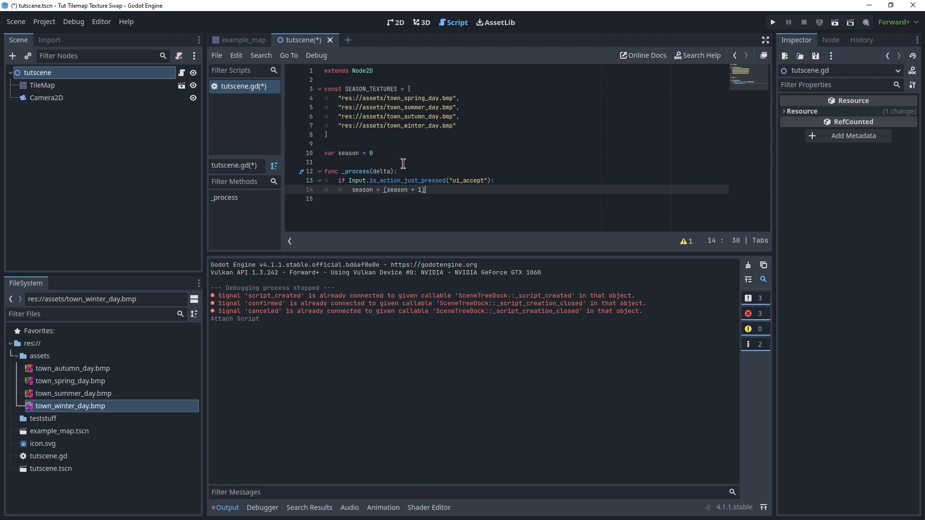
type("%4")
key("enter")
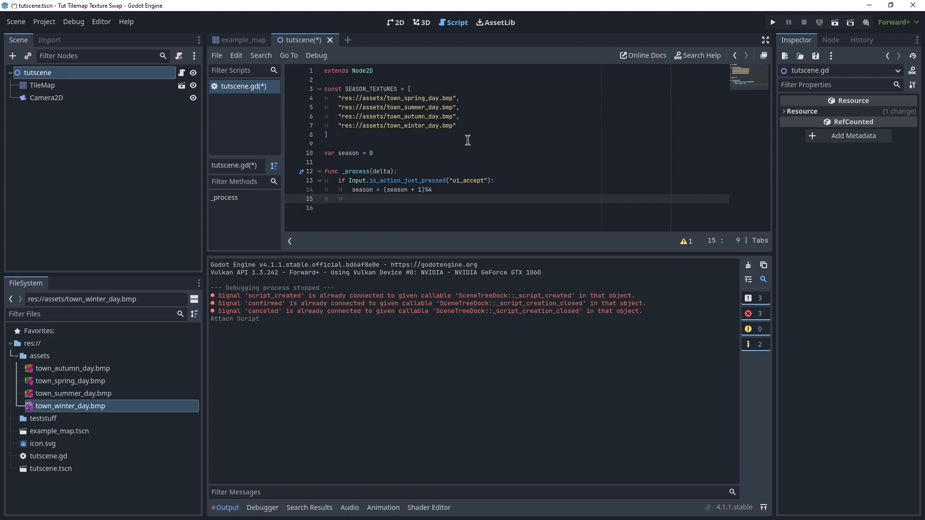
Step: Add var texture = load(SEASON_TEXTURES[season]) inside the ui_accept branch
type("var texture")
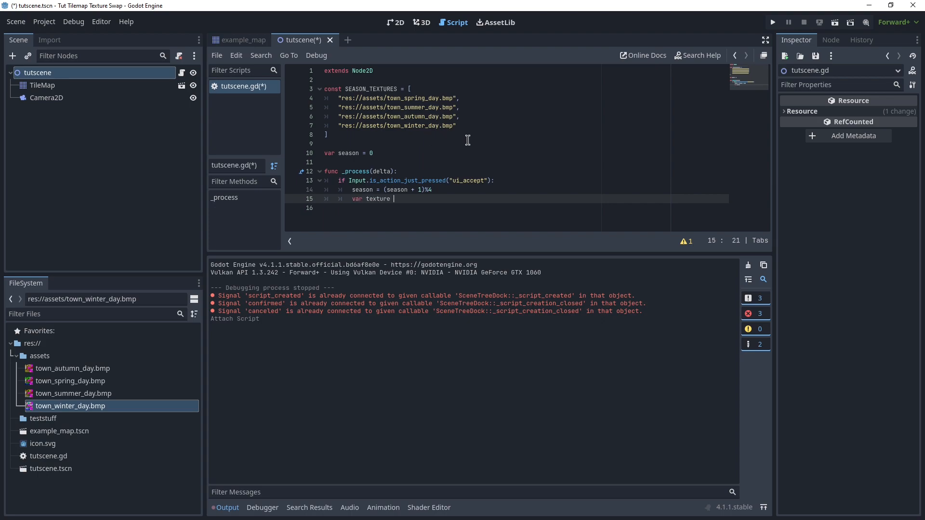
type("= load")
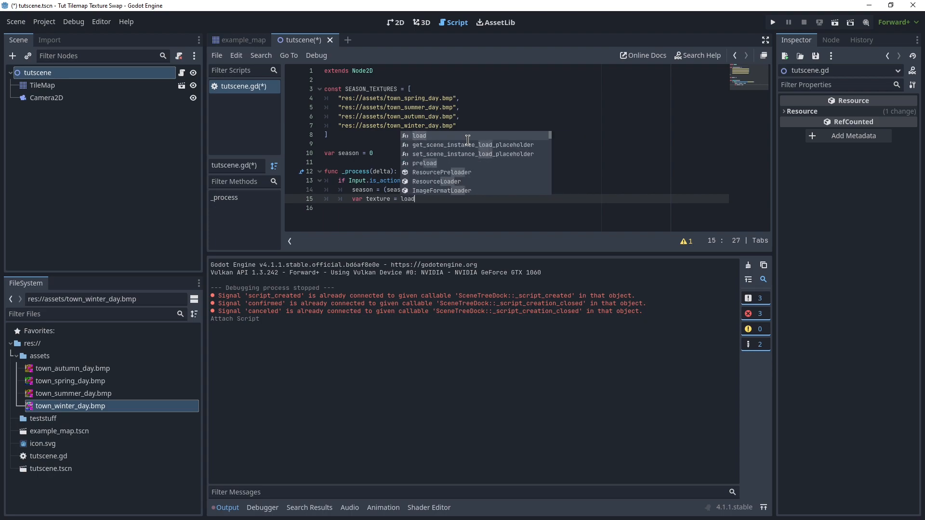
type("(SEASON_TEXTURES")
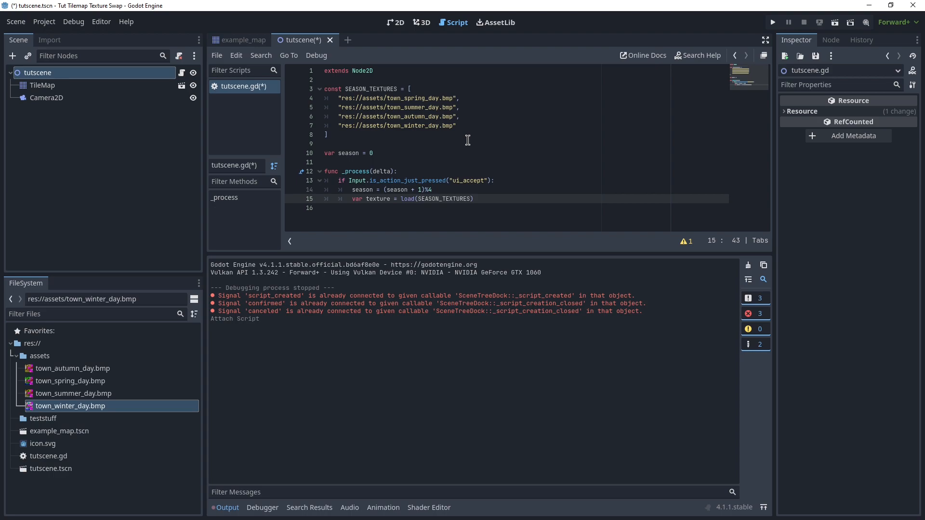
type("[season")
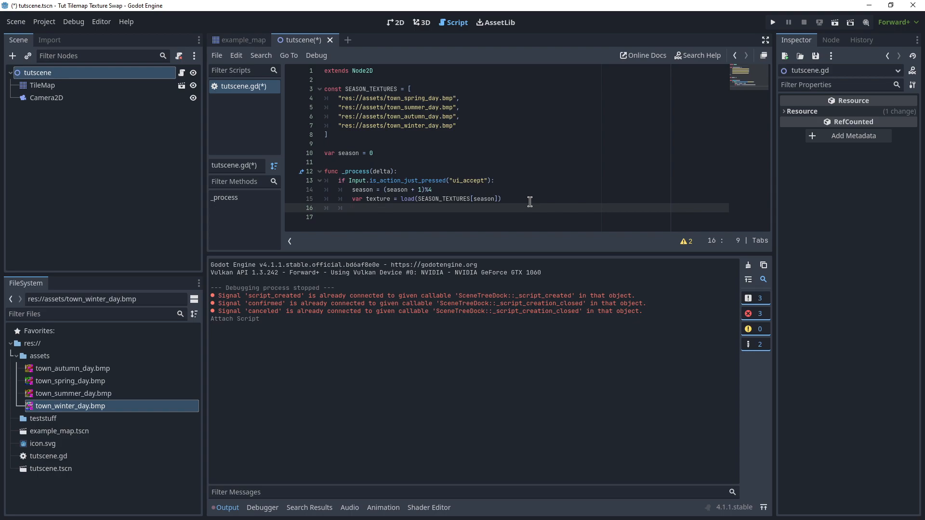
mouse_move(47, 436)
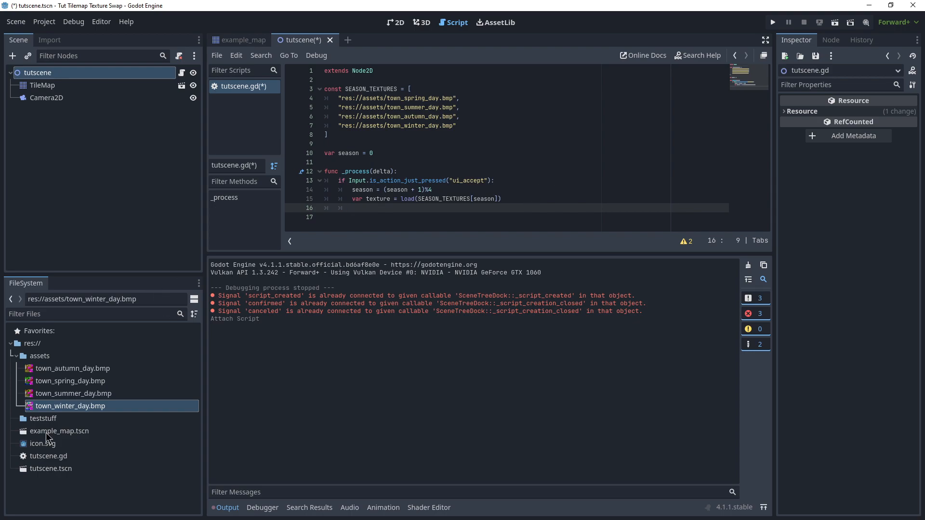
mouse_move(80, 511)
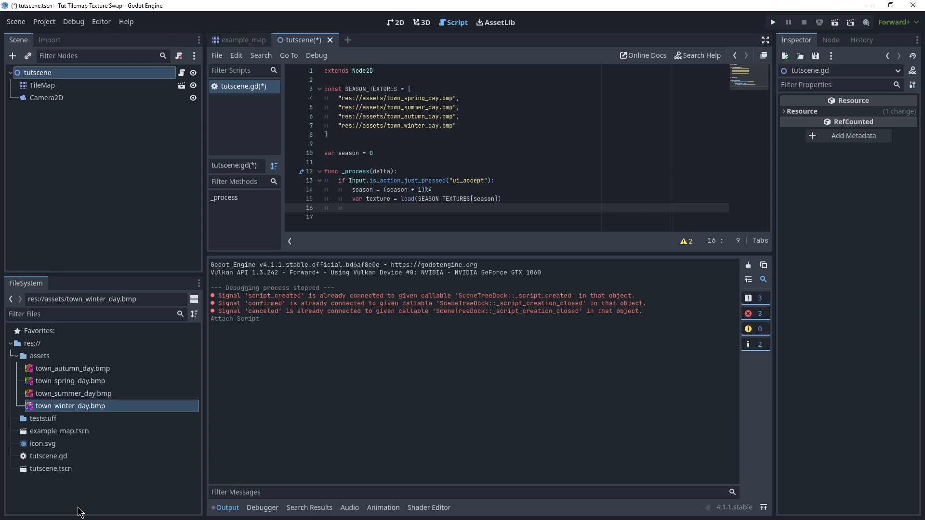
Step: Open the TileMap class reference from the Scene dock and scroll to its Properties
right_click(41, 85)
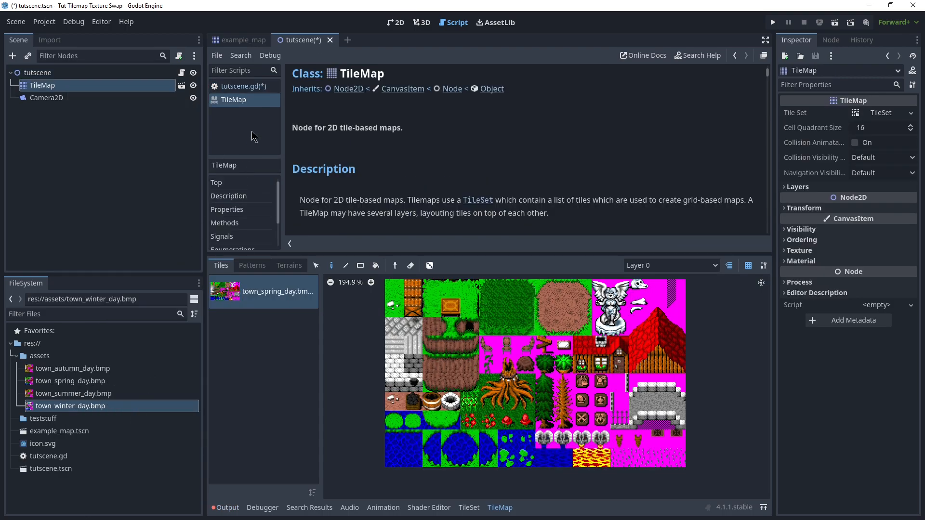
scroll("down", 3)
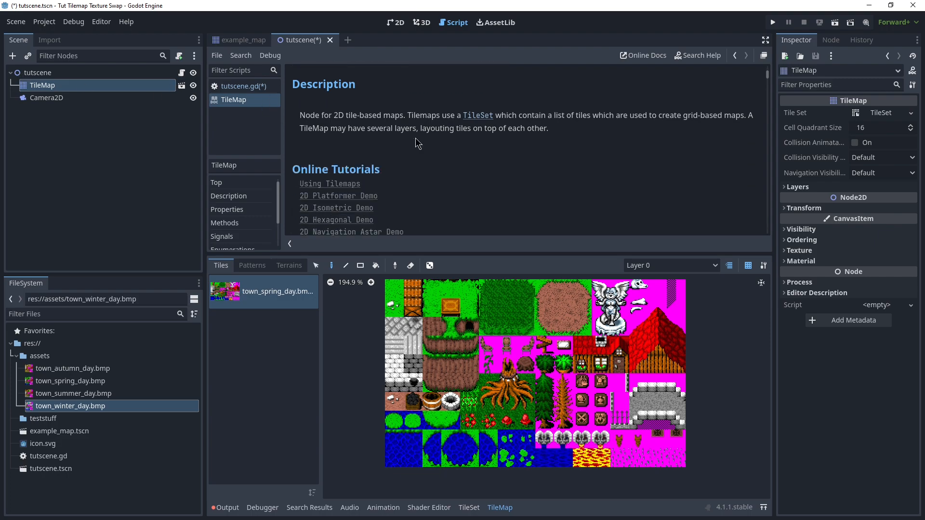
scroll("down", 3)
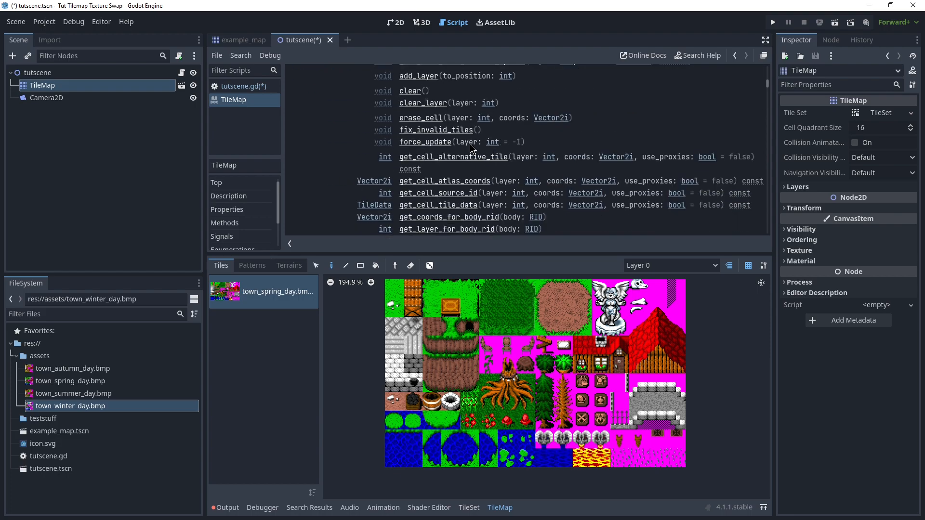
scroll("down", 3)
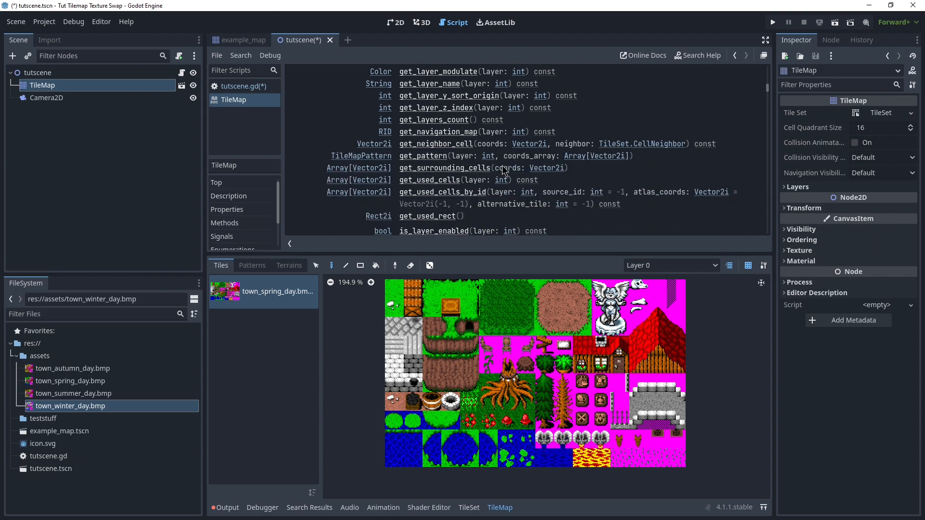
scroll("down", 3)
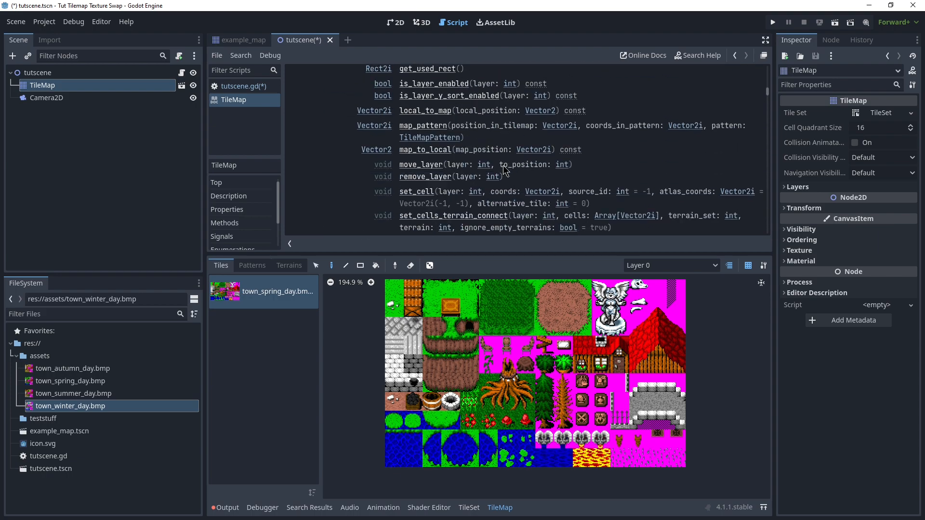
scroll("down", 3)
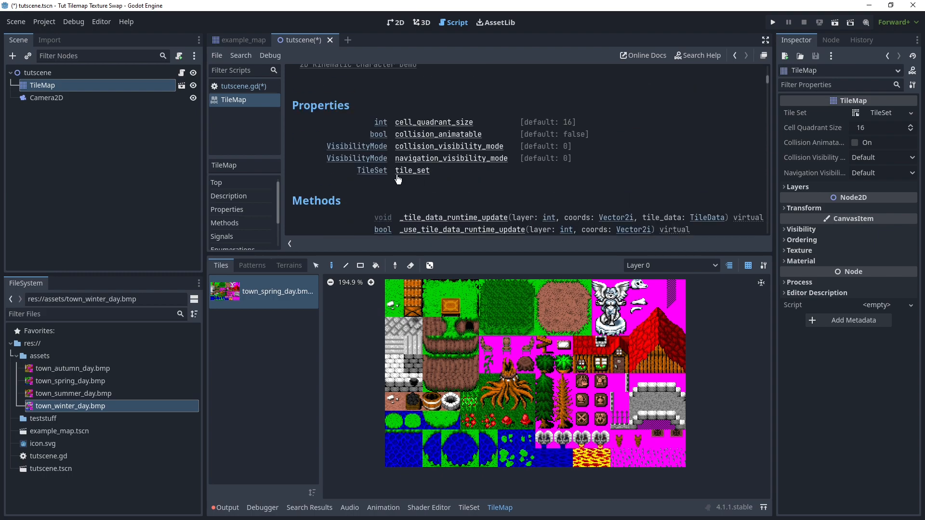
Step: Follow tile_set to the TileSet class reference and scroll to its get_source method
left_click(411, 171)
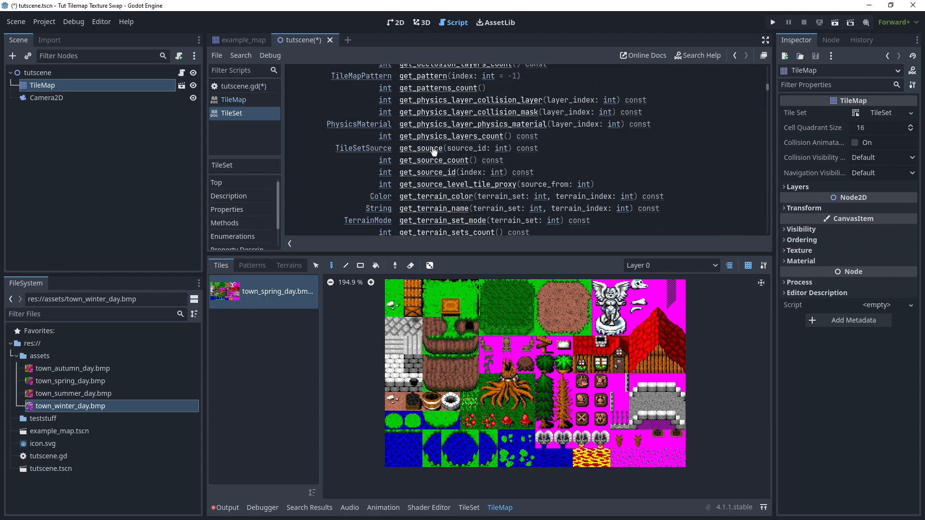
scroll("down", 3)
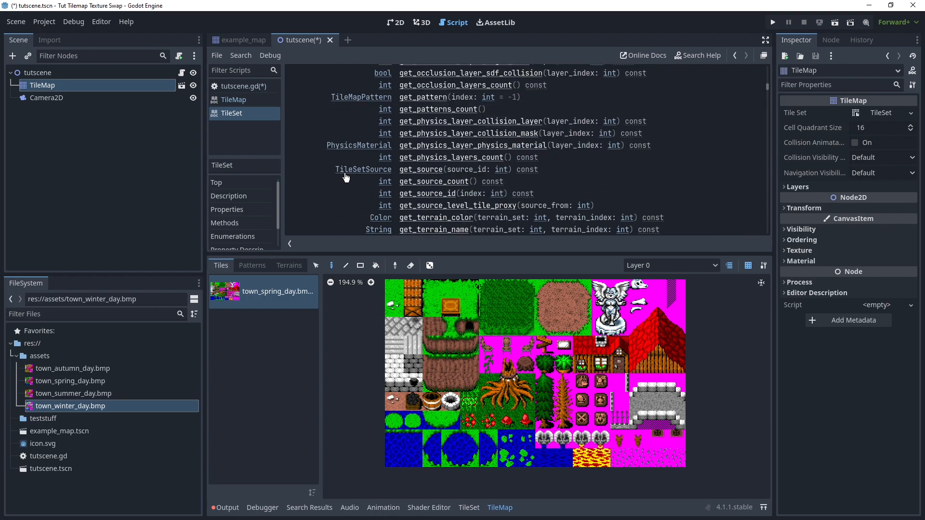
mouse_move(406, 176)
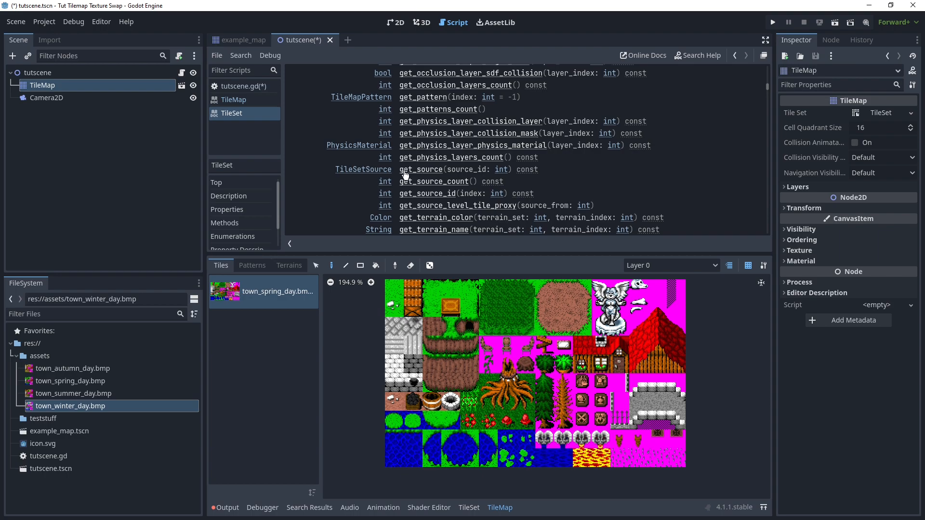
mouse_move(437, 179)
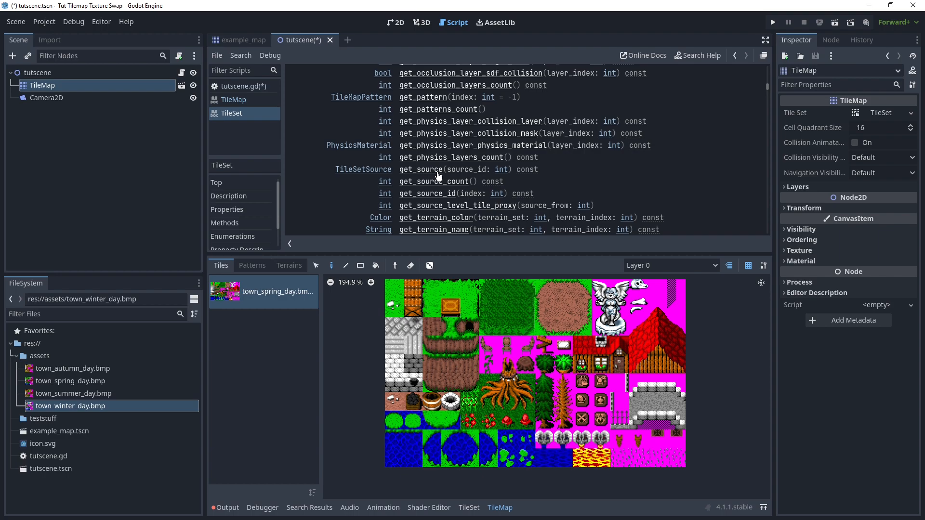
mouse_move(386, 175)
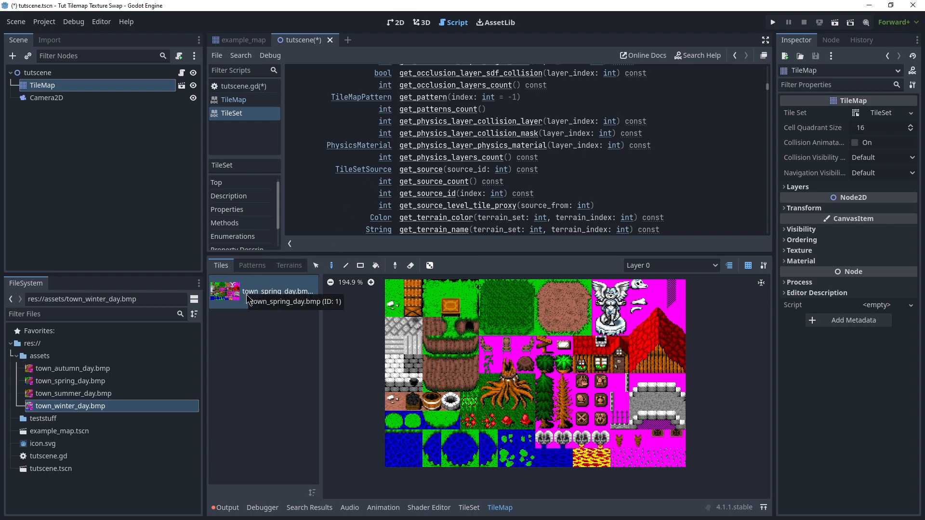
mouse_move(306, 307)
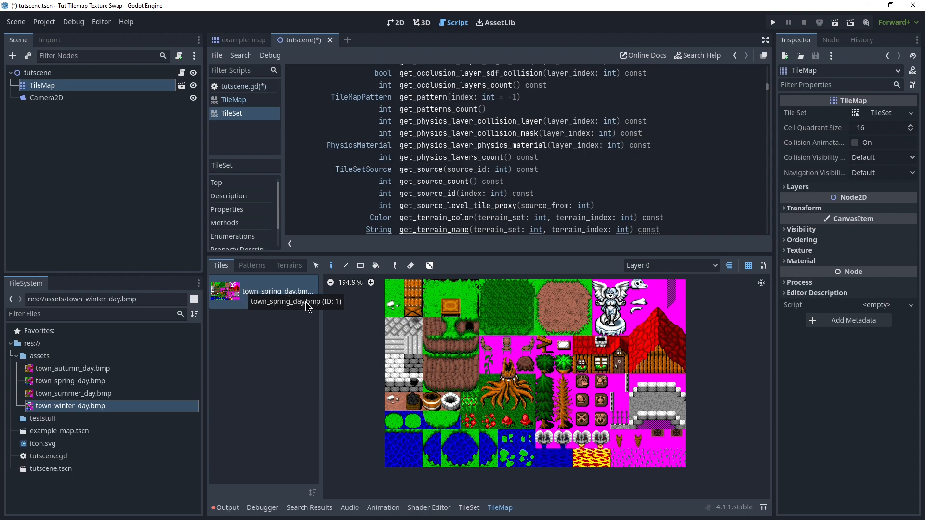
mouse_move(431, 183)
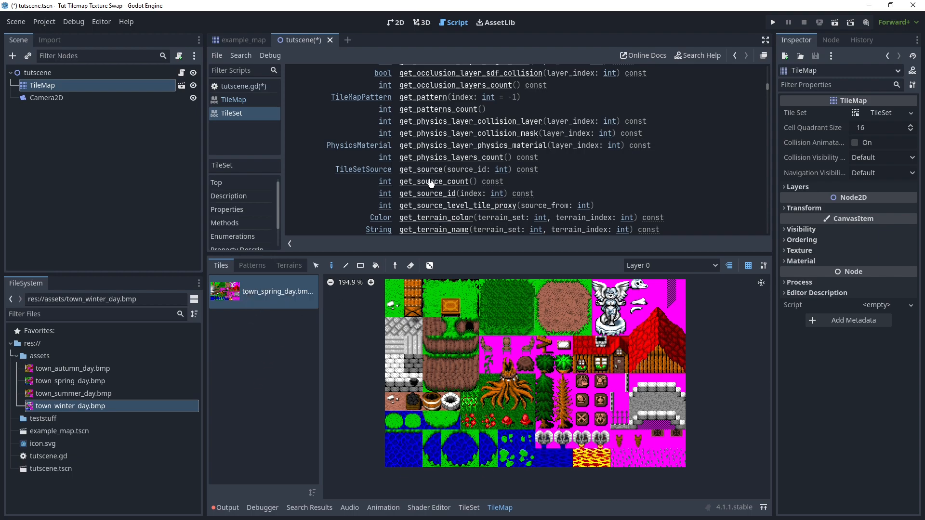
mouse_move(345, 178)
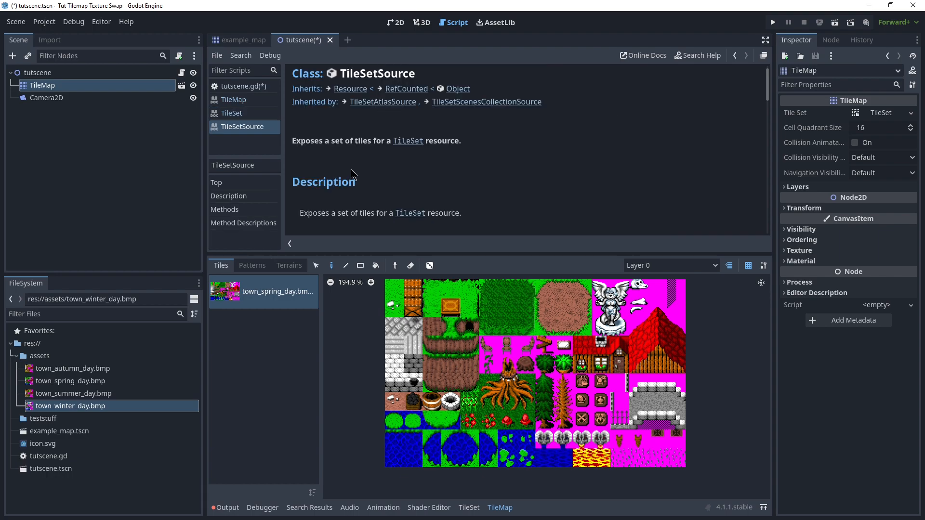
mouse_move(331, 157)
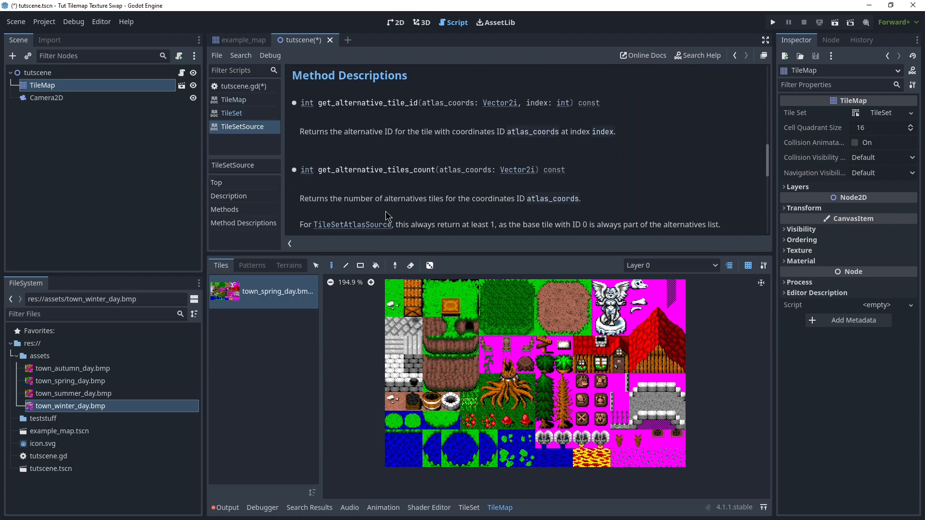
Step: Leave the TileSetSource reference and return to the tutscene.gd script at line 16
scroll("down", 3)
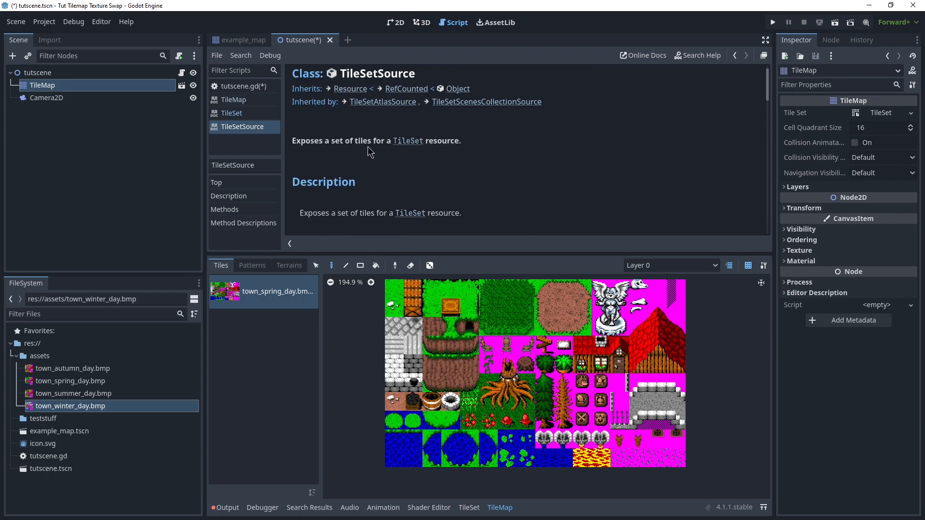
left_click(236, 86)
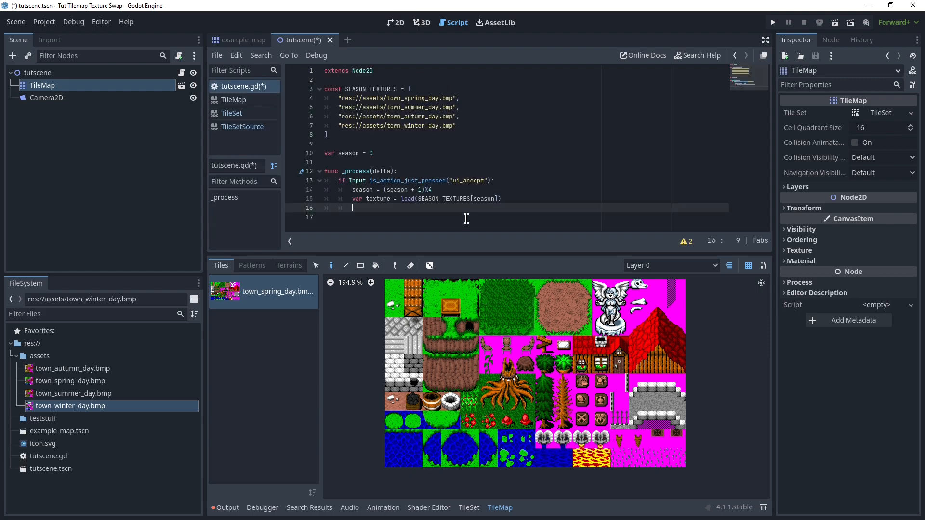
Step: Write line 16 as tilemap.tile_set.get_source(1).texture = texture in the ui_accept branch
type("tilemap.tile_set")
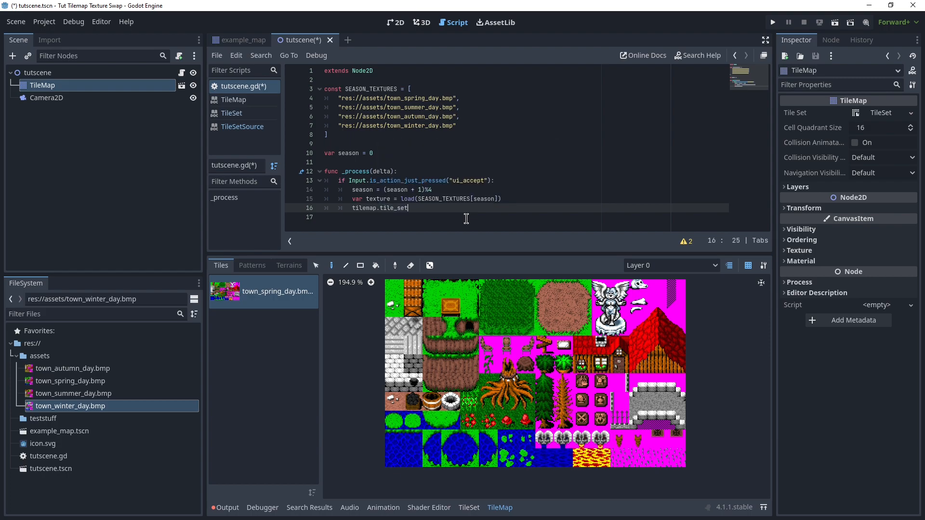
type(".get_source(1")
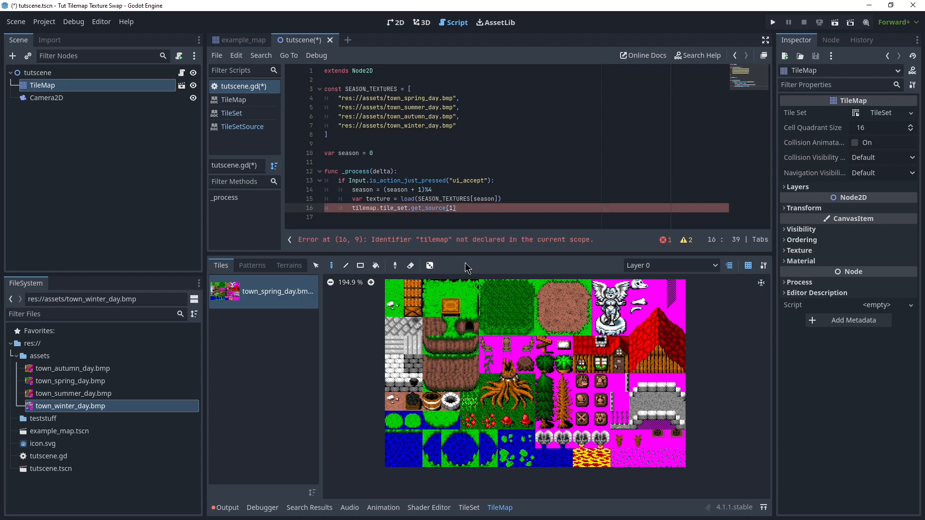
mouse_move(563, 225)
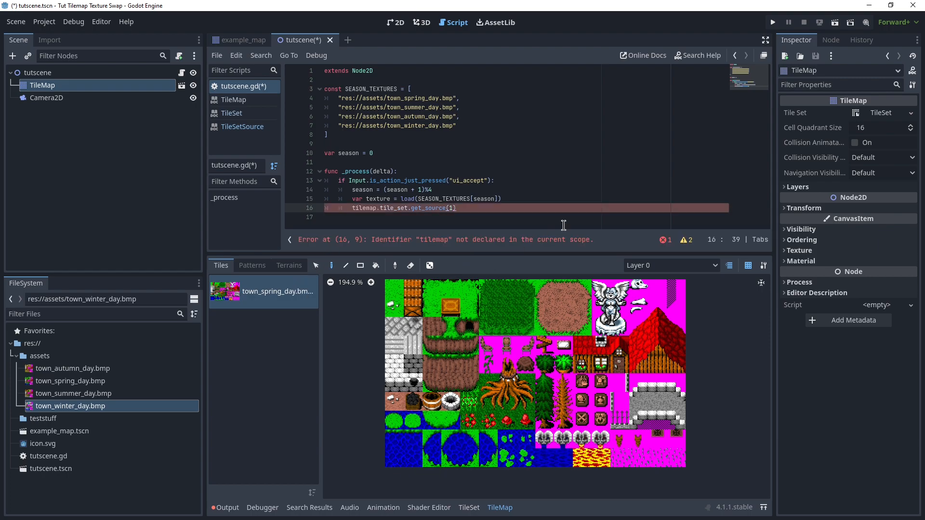
type(".tex")
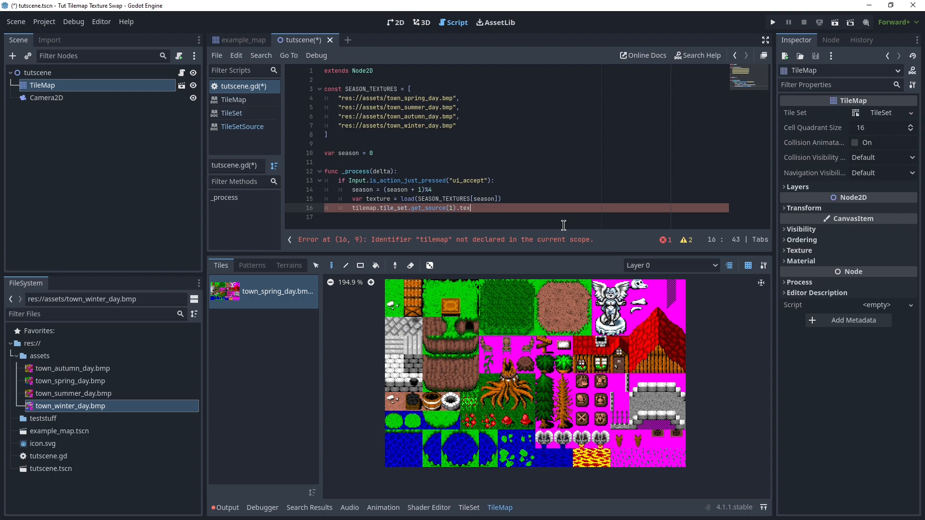
type("ture =")
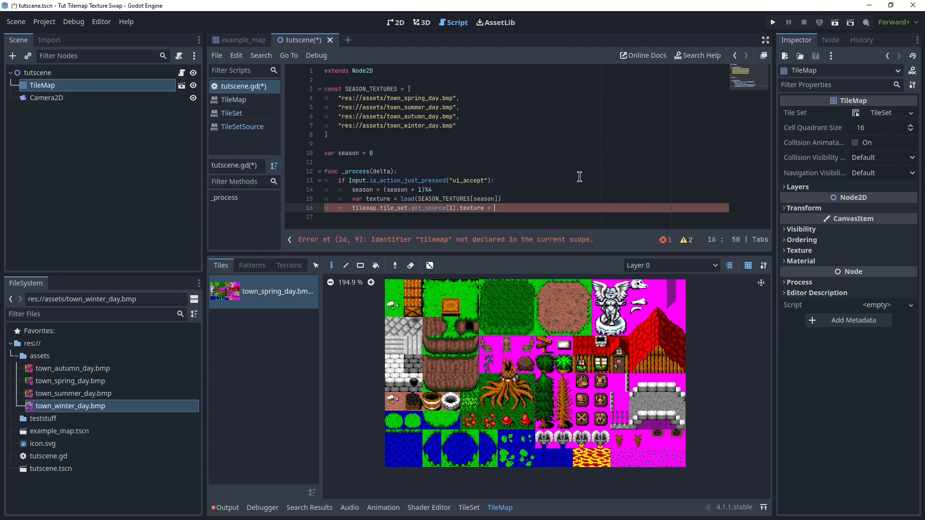
type("texture")
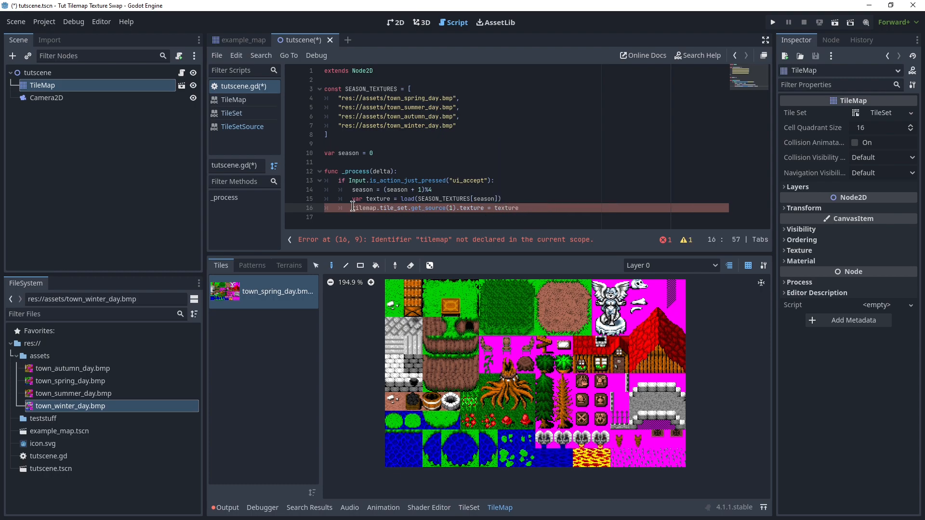
mouse_move(814, 203)
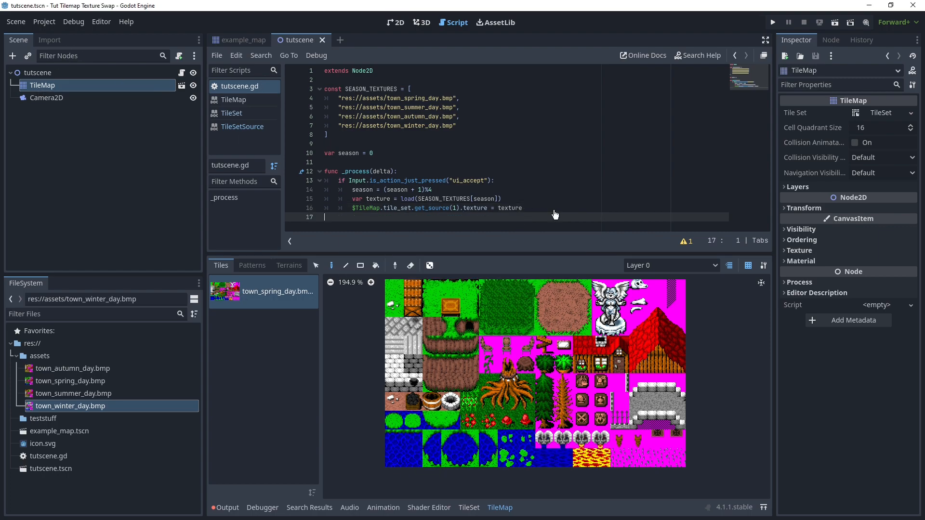
mouse_move(755, 57)
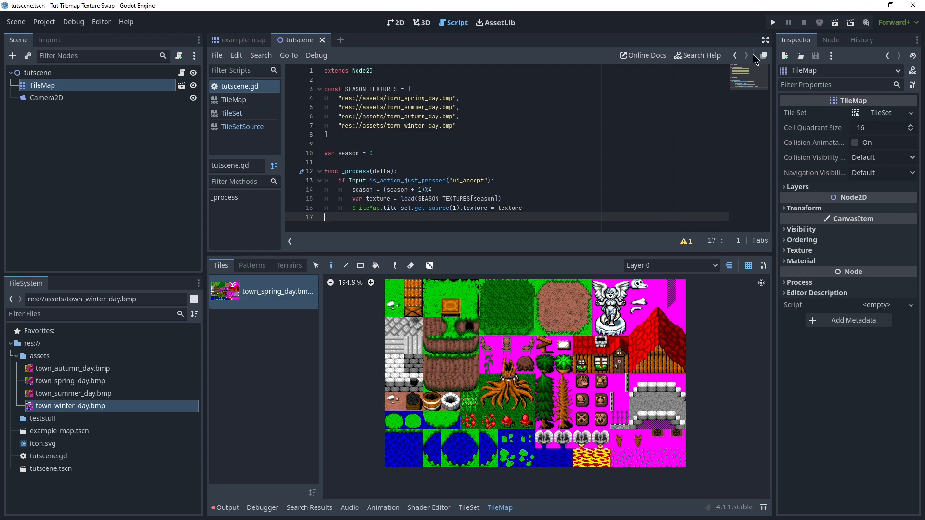
Step: Run the scene to test the texture swap, then return to editing below line 16
left_click(771, 22)
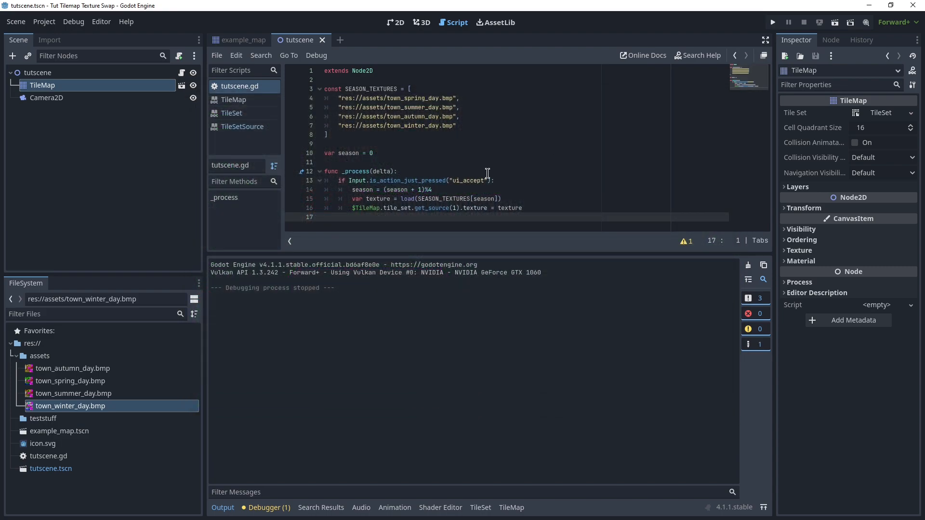
left_click(524, 208)
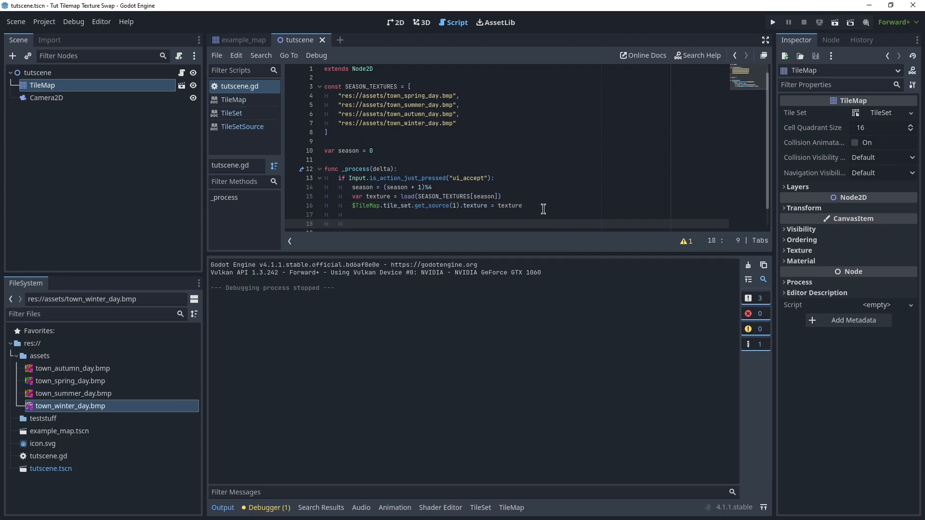
Step: Add var tilemap = $TileMap, remove_child(tilemap) and add_child(tilemap) after the swap
type("var tilemap =")
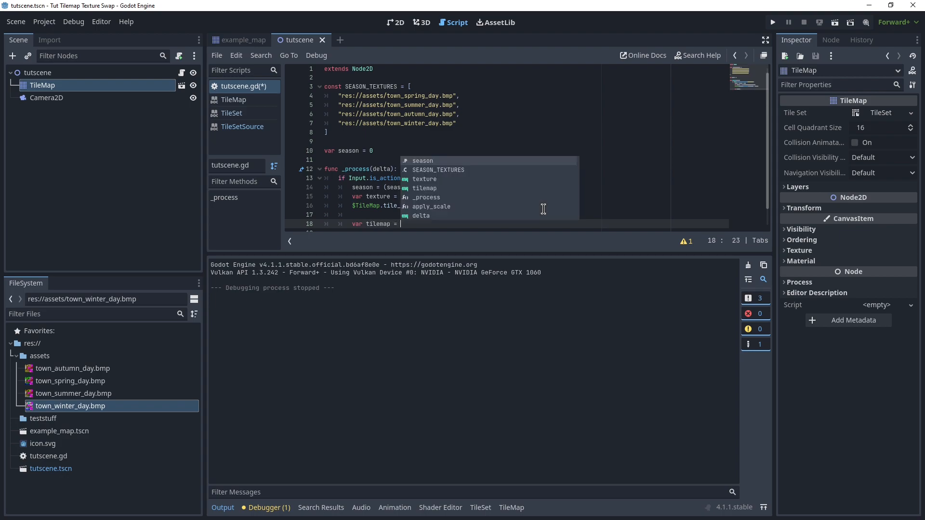
type("$T")
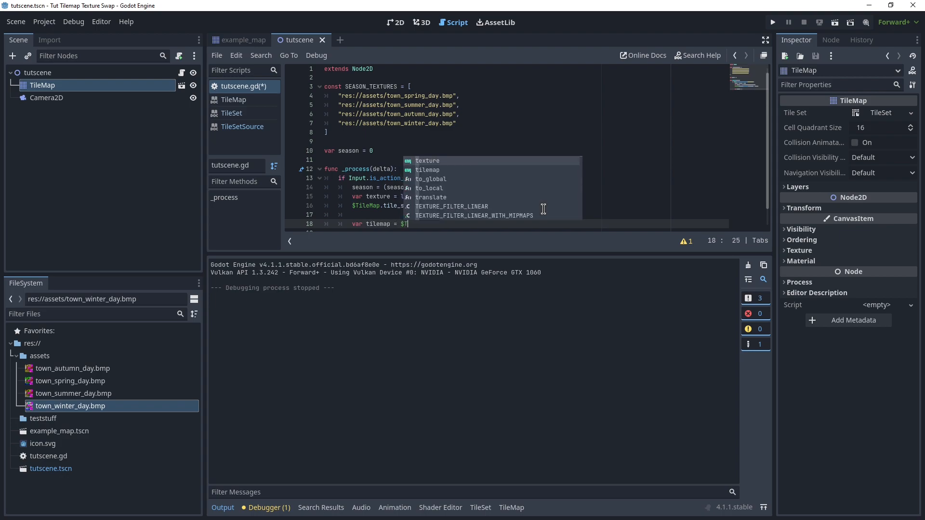
type("ileMap")
type("remove_child(")
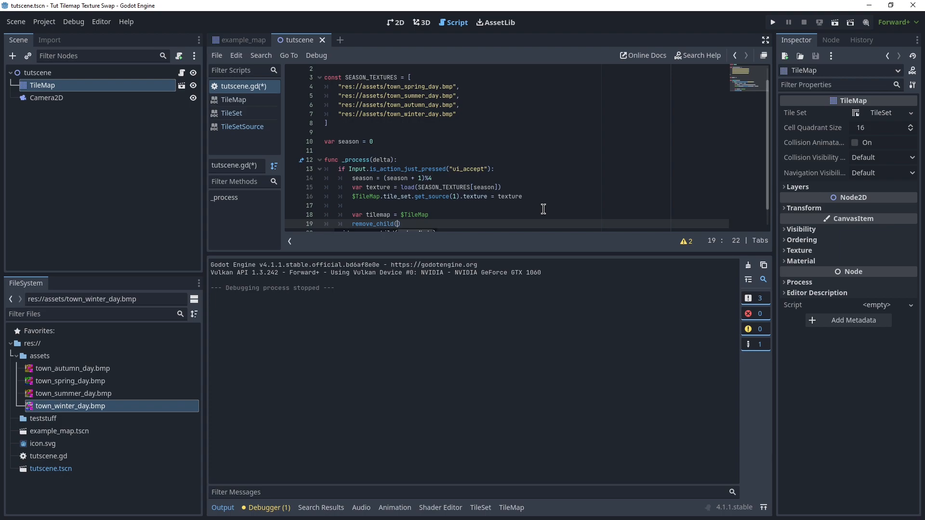
type("tilemap")
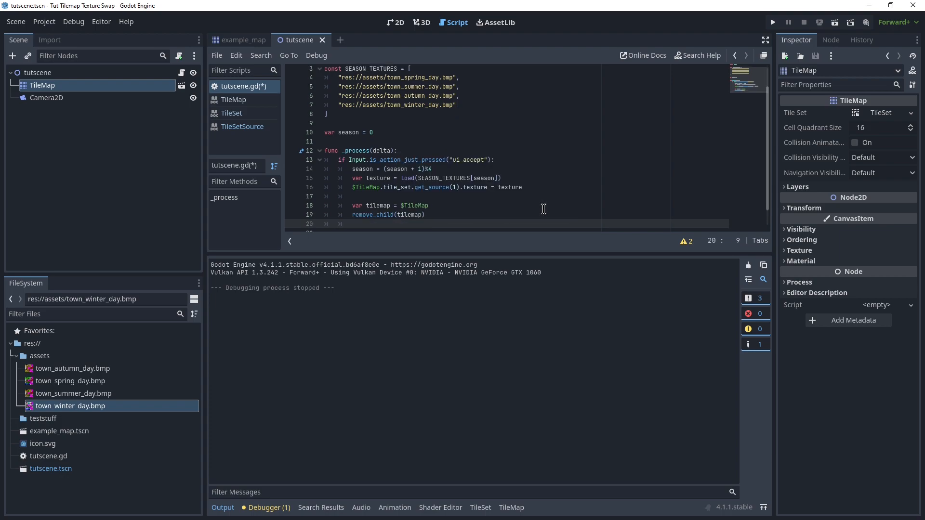
type("add_child()")
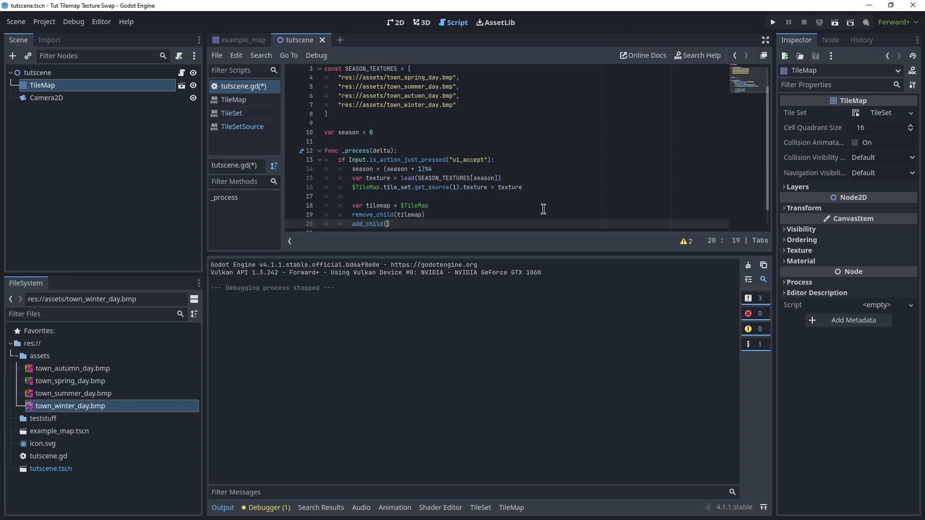
type("tilemap")
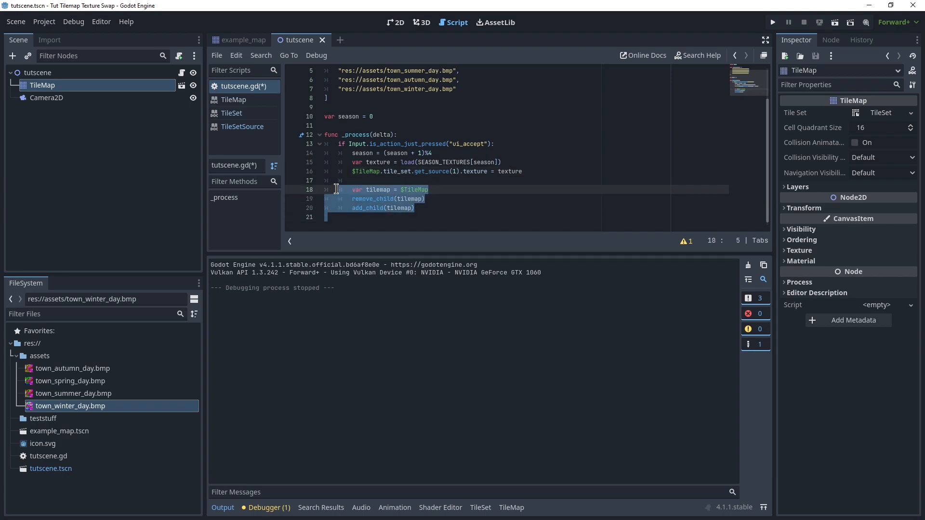
mouse_move(447, 195)
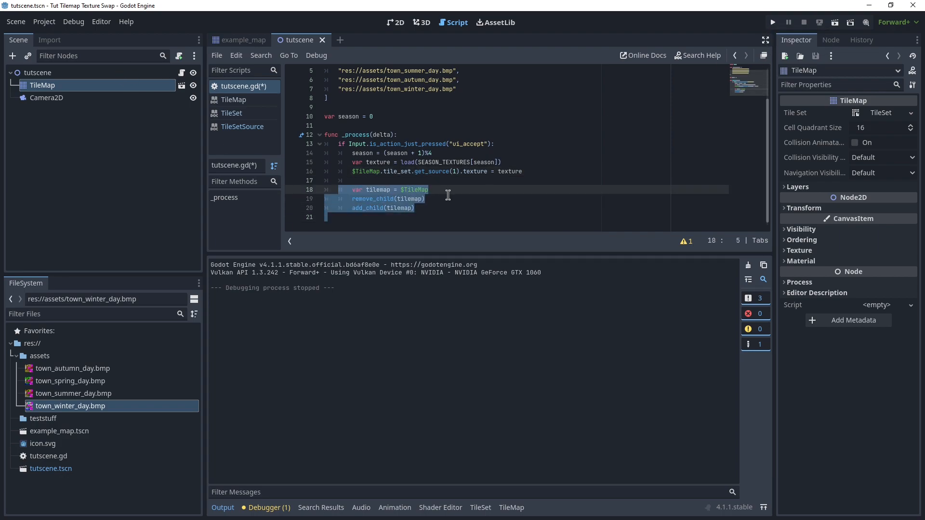
Step: Deselect the three new lines and place the cursor back in the script
left_click(364, 190)
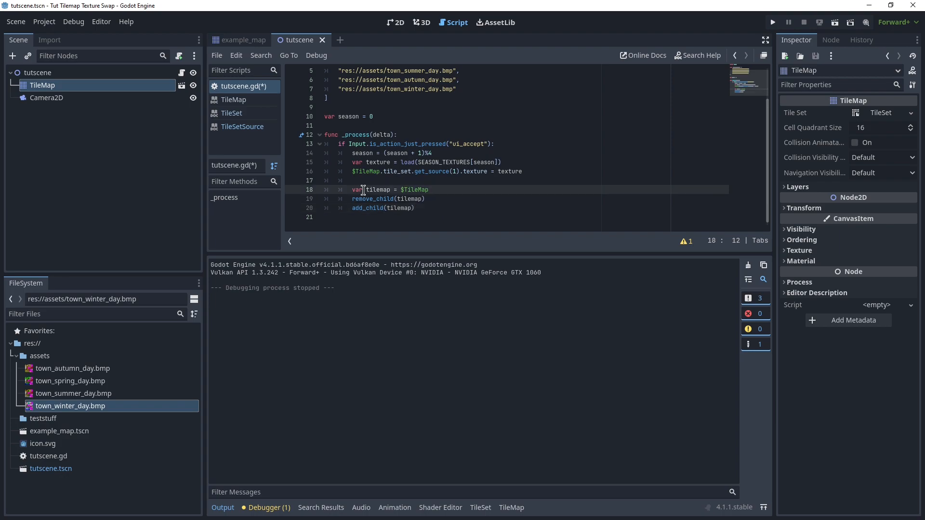
double_click(377, 190)
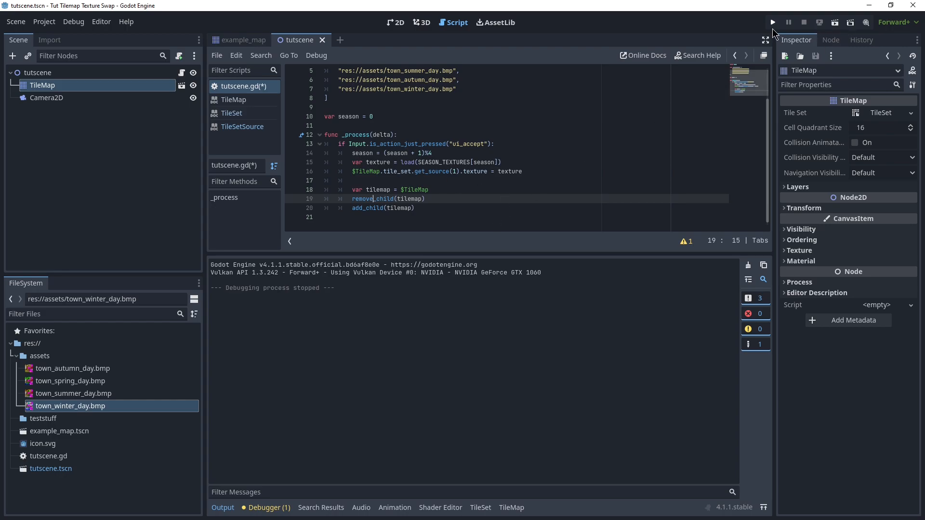
Step: Run the scene to check the tile map texture change, then close the game window
left_click(772, 22)
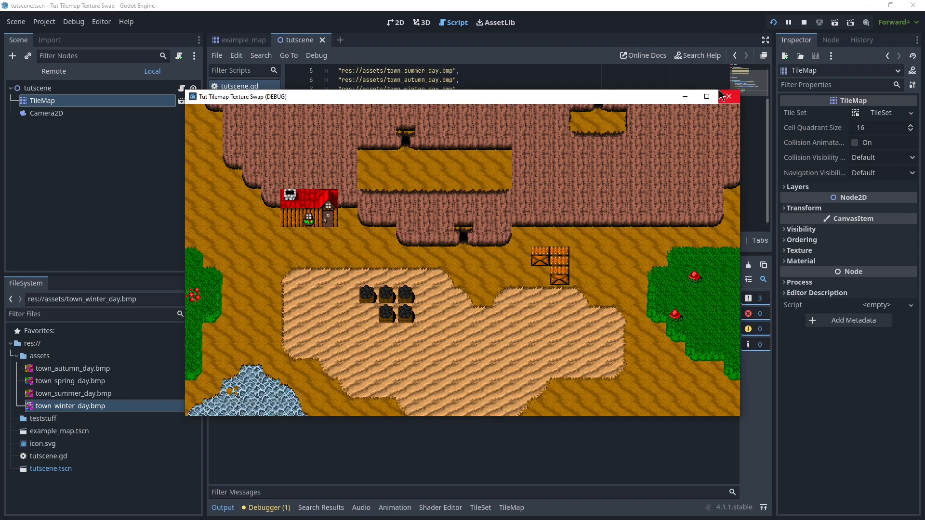
left_click(729, 96)
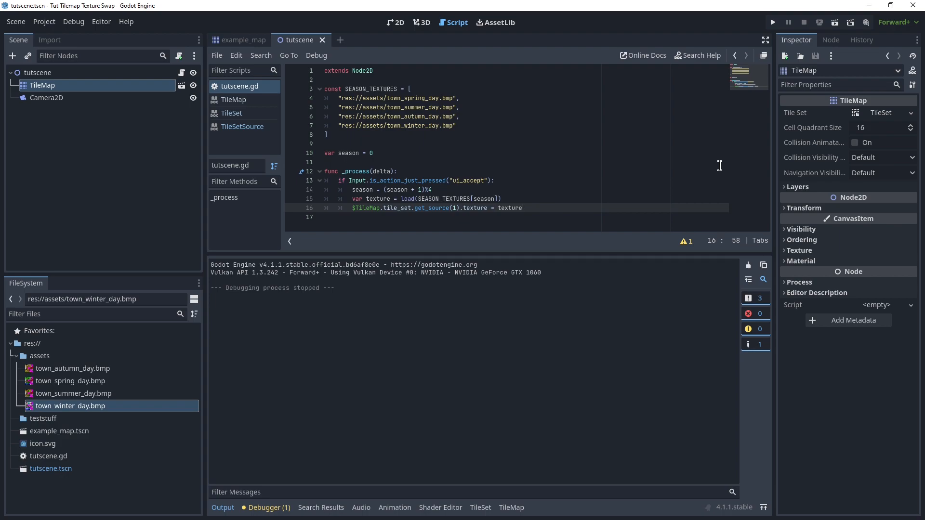
mouse_move(257, 146)
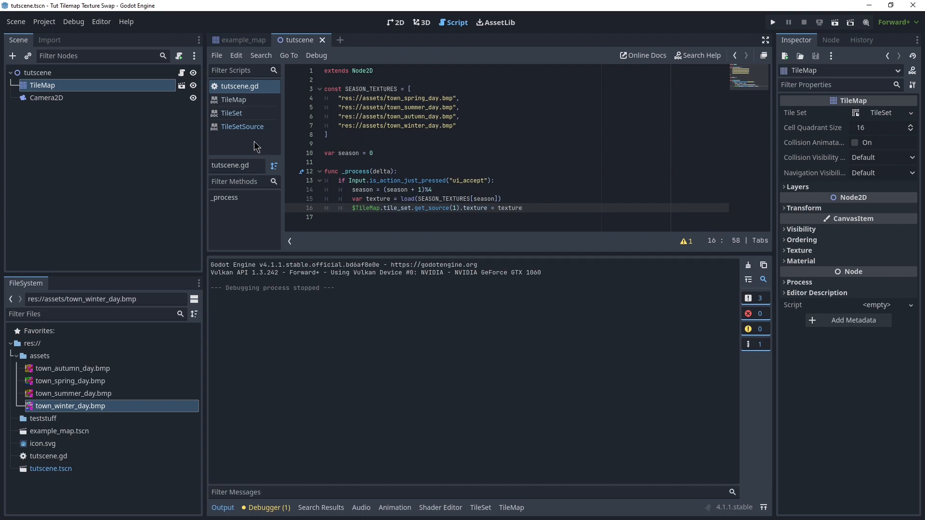
Step: Bring up the TileSetSource class reference and scroll through its page
left_click(243, 126)
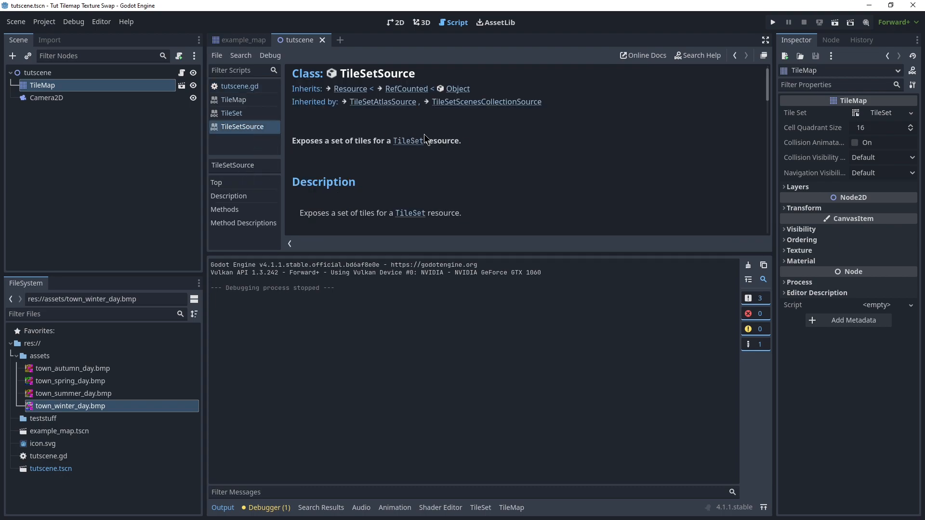
scroll("down", 3)
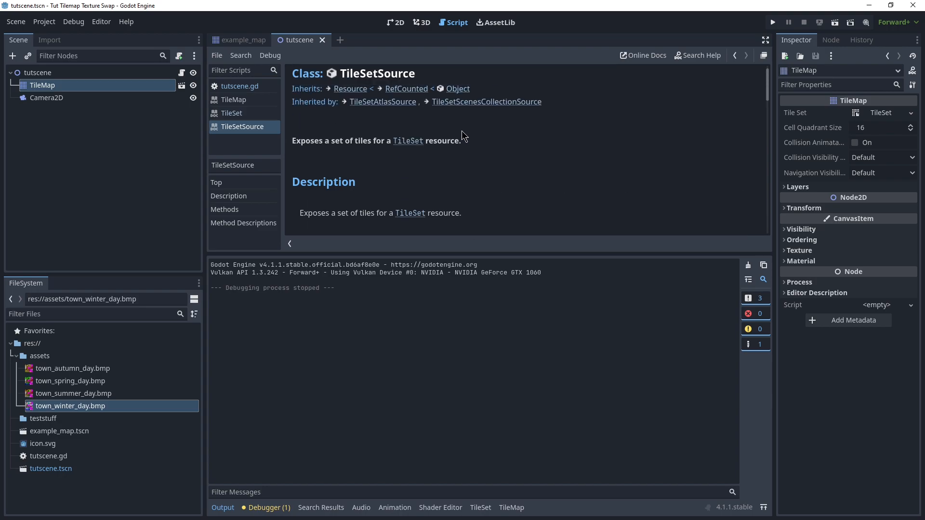
mouse_move(538, 183)
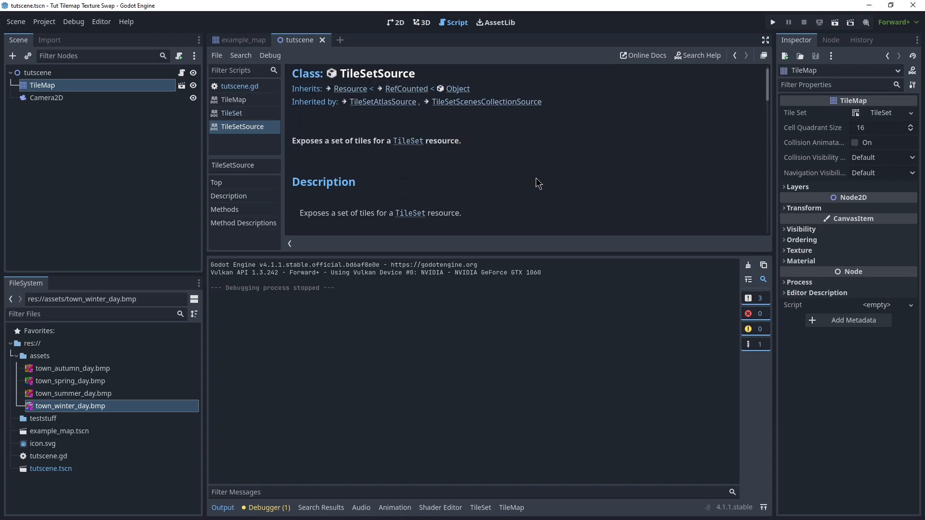